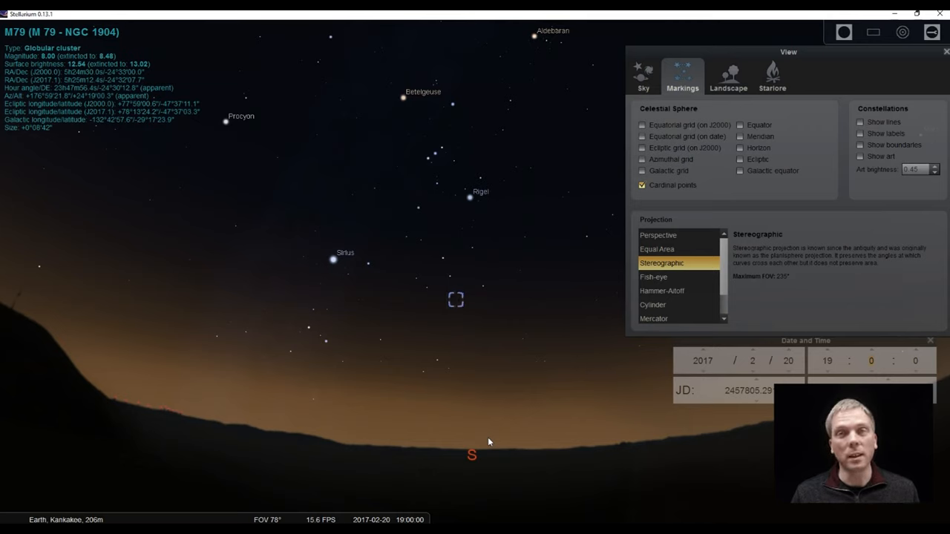
pyautogui.moveTo(668, 66)
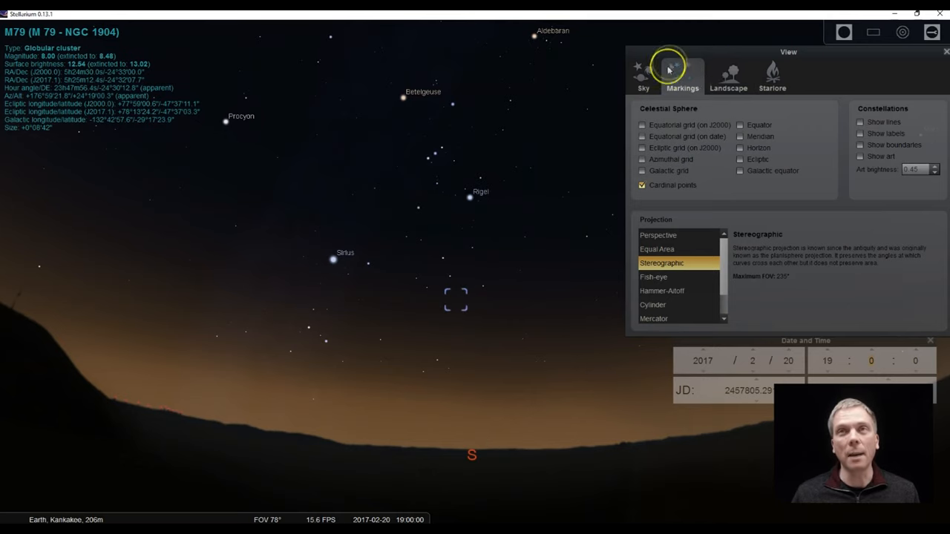
pyautogui.moveTo(15, 383)
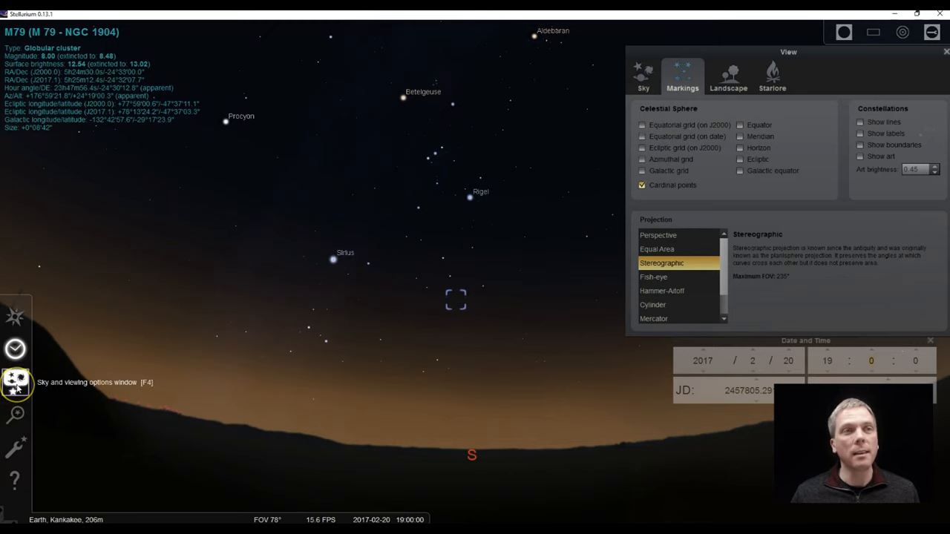
pyautogui.moveTo(481, 71)
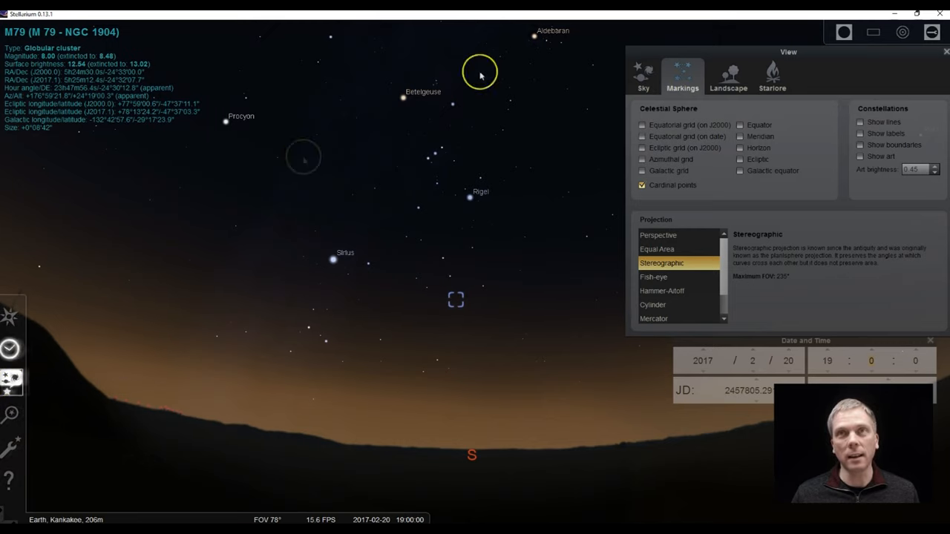
pyautogui.moveTo(703, 117)
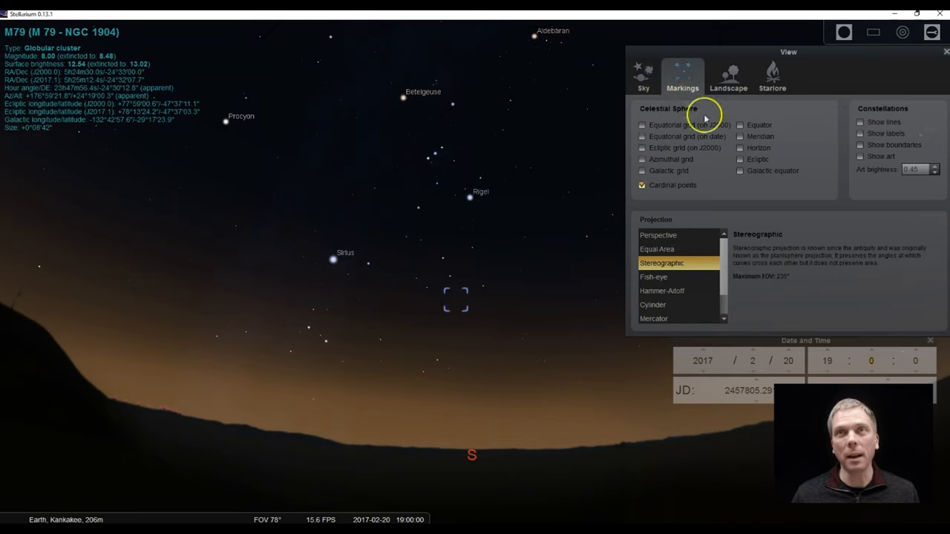
pyautogui.moveTo(740, 139)
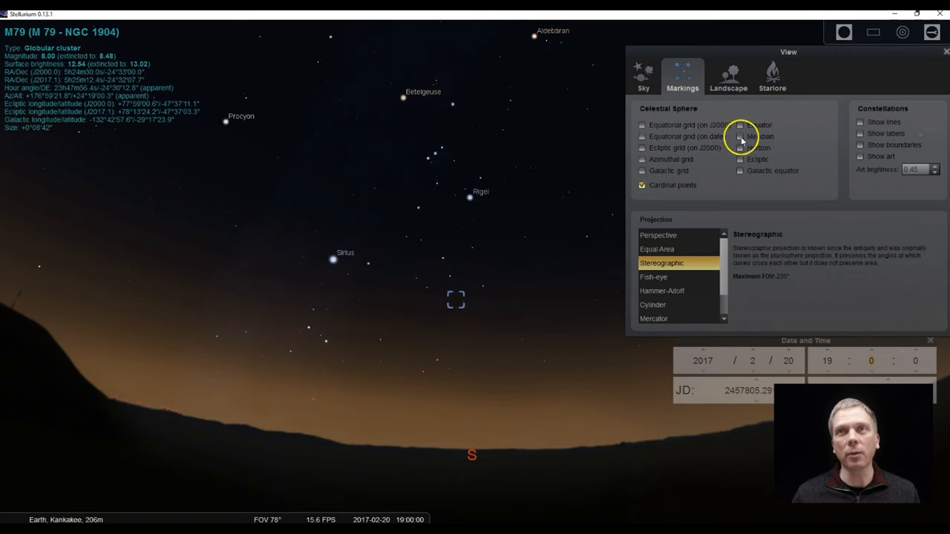
# Switch on the meridian line under Celestial Sphere in the Markings settings
pyautogui.click(739, 136)
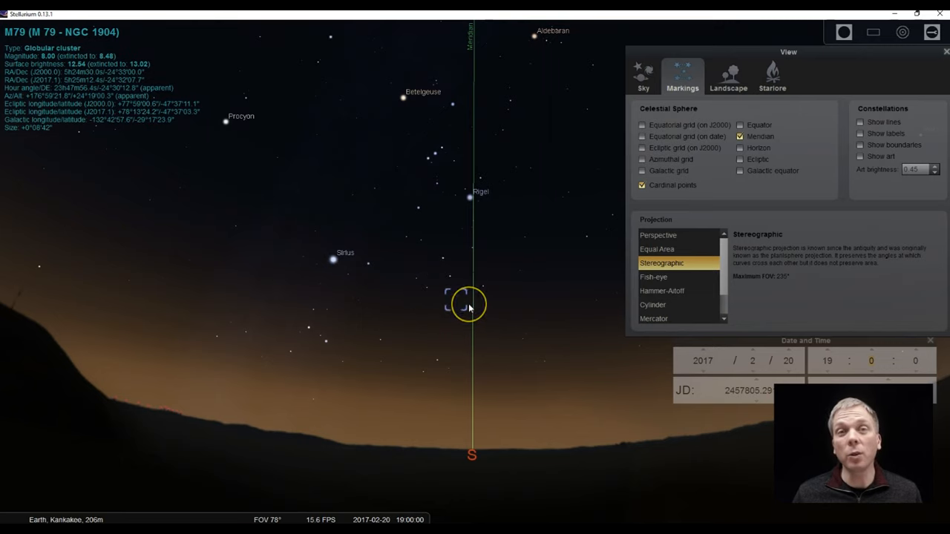
pyautogui.moveTo(512, 307)
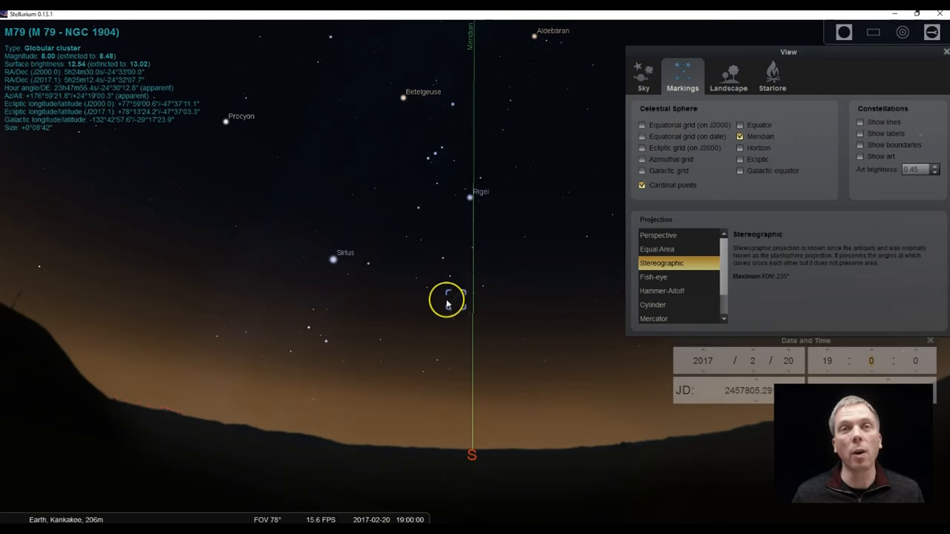
pyautogui.moveTo(472, 290)
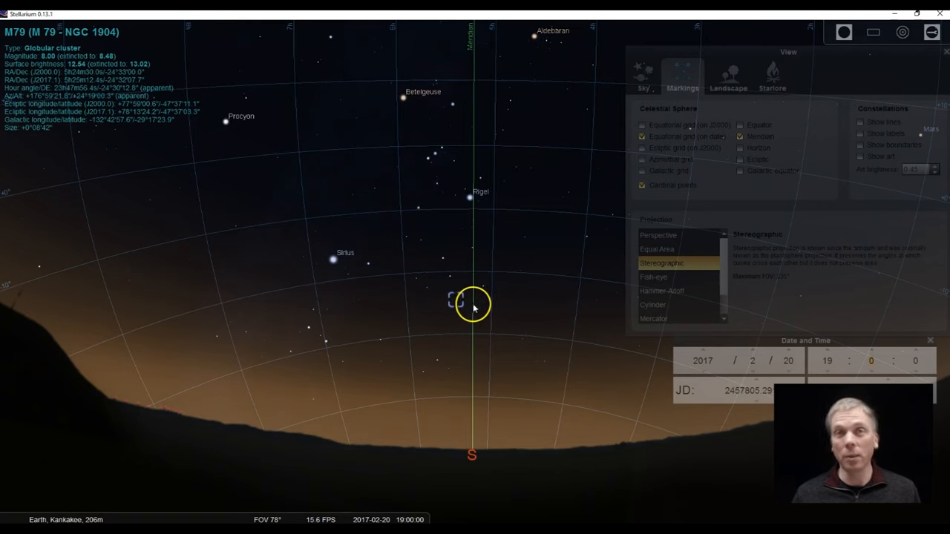
pyautogui.moveTo(173, 364)
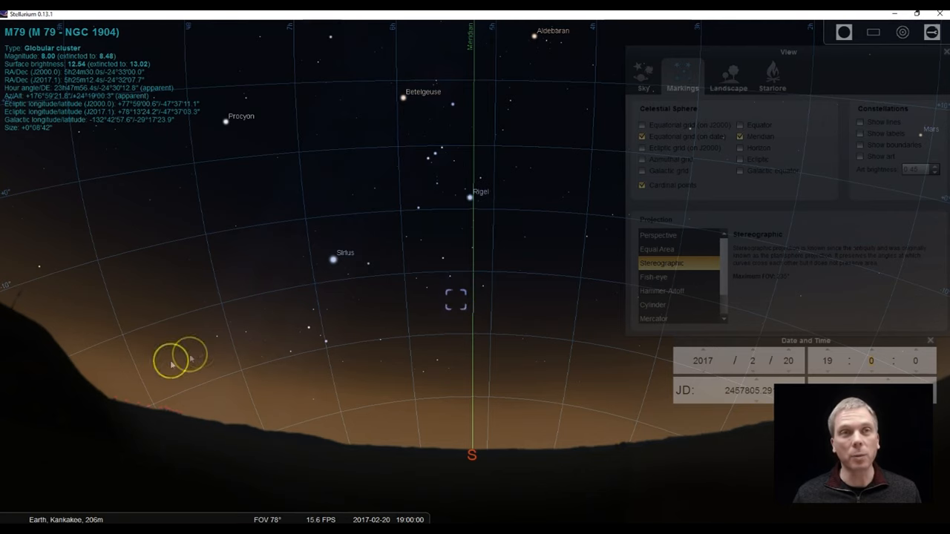
pyautogui.moveTo(469, 303)
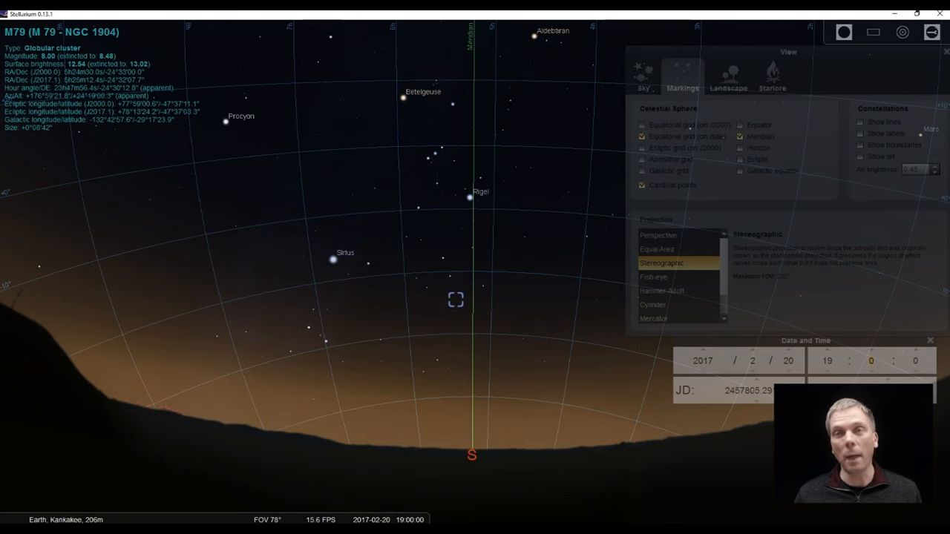
pyautogui.moveTo(12, 431)
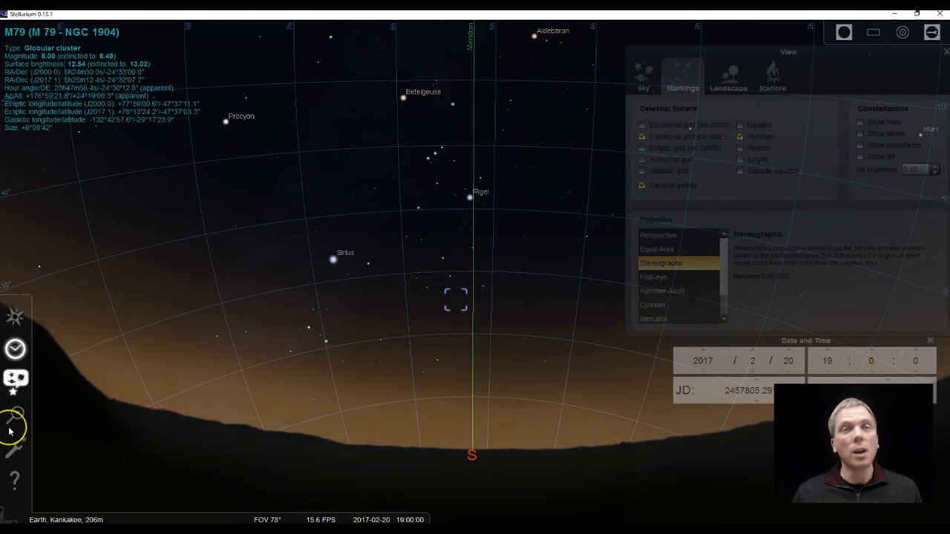
pyautogui.moveTo(270, 474)
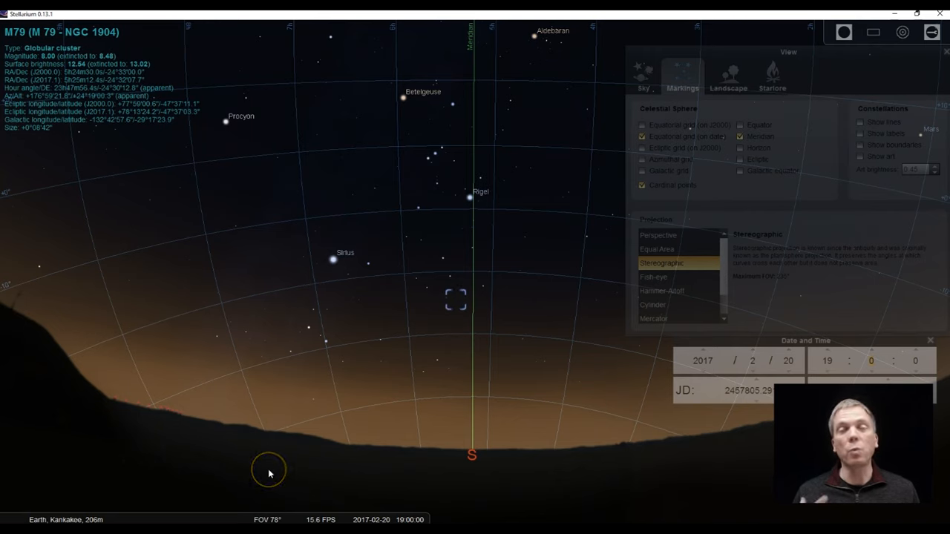
pyautogui.moveTo(65, 510)
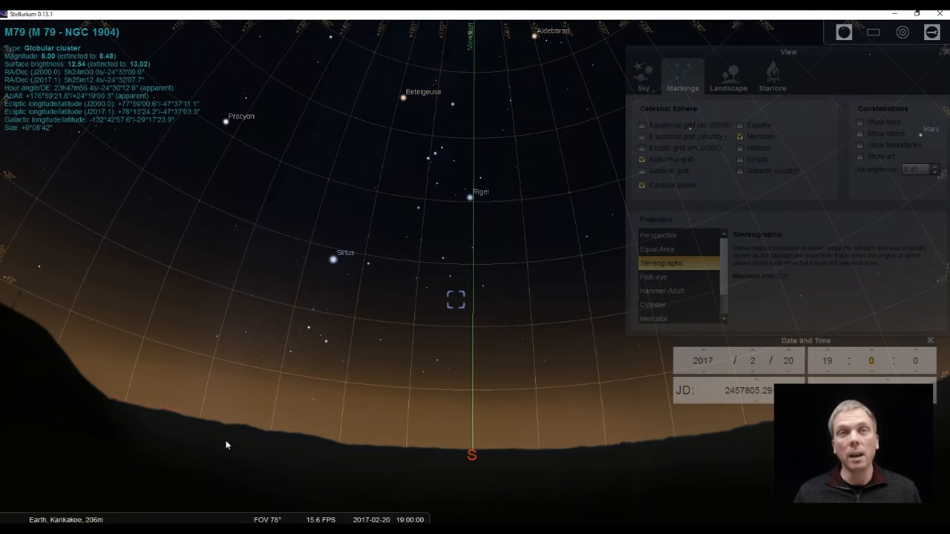
pyautogui.moveTo(31, 205)
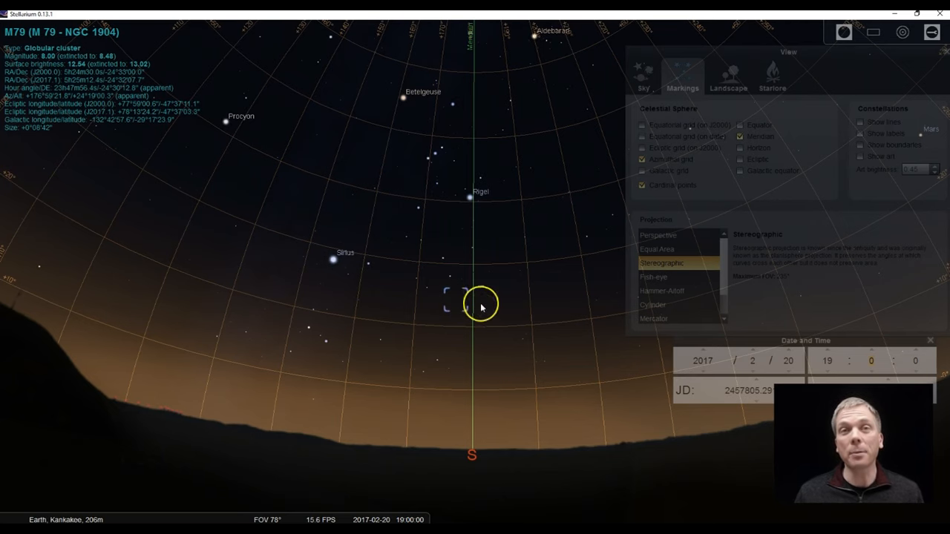
pyautogui.moveTo(472, 297)
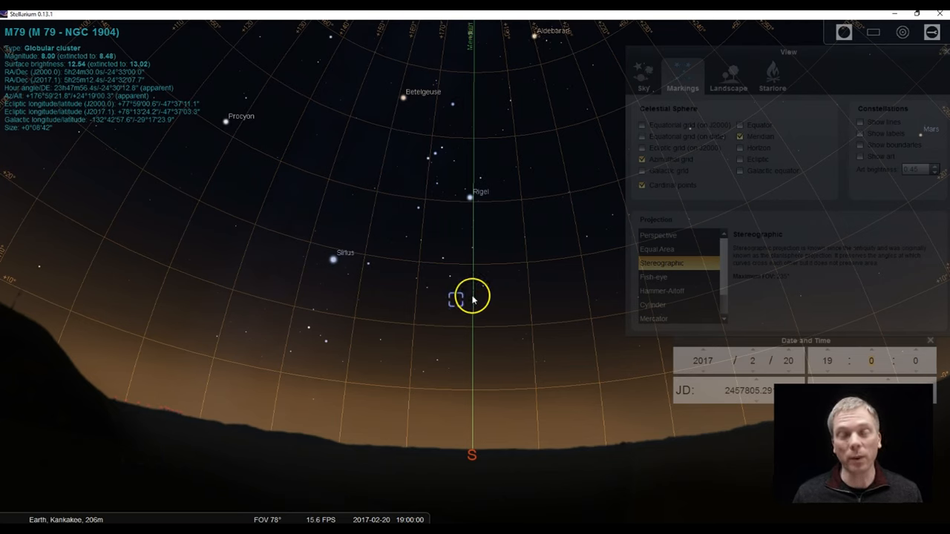
pyautogui.moveTo(256, 170)
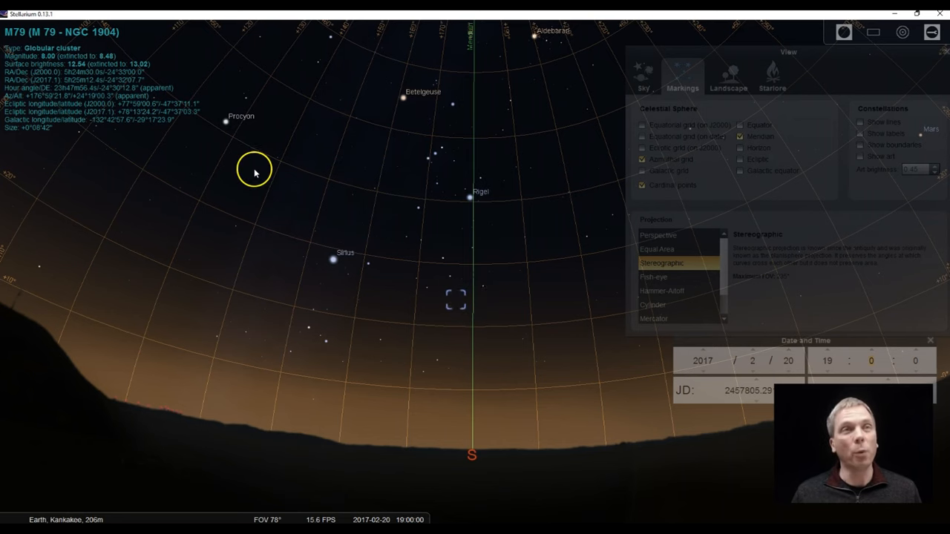
pyautogui.moveTo(490, 384)
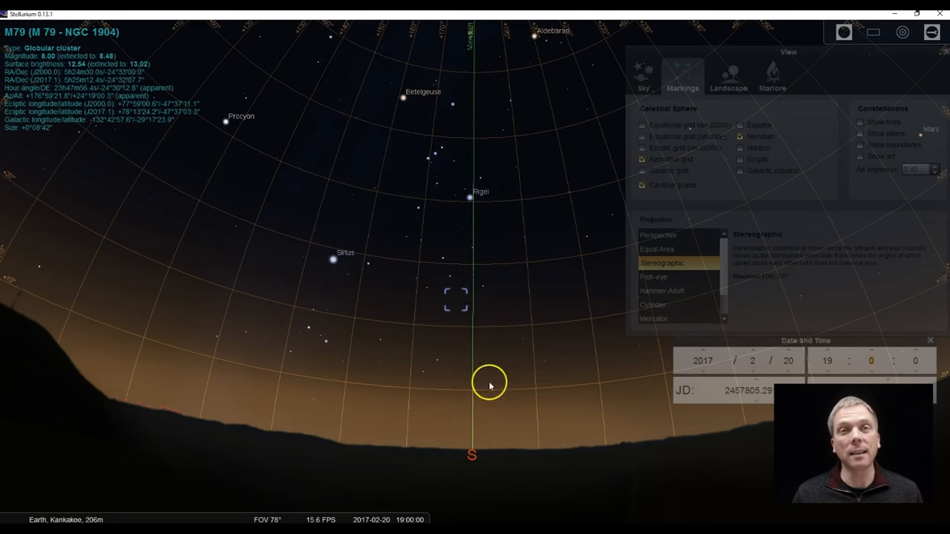
pyautogui.moveTo(472, 321)
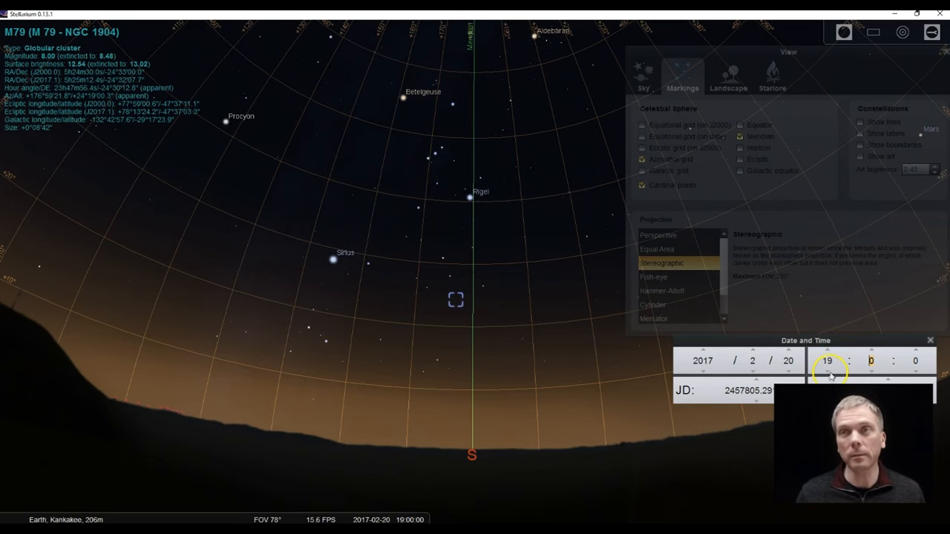
# Step the observing clock hour by hour to 22:00, then scroll it back to 19:00
pyautogui.click(828, 369)
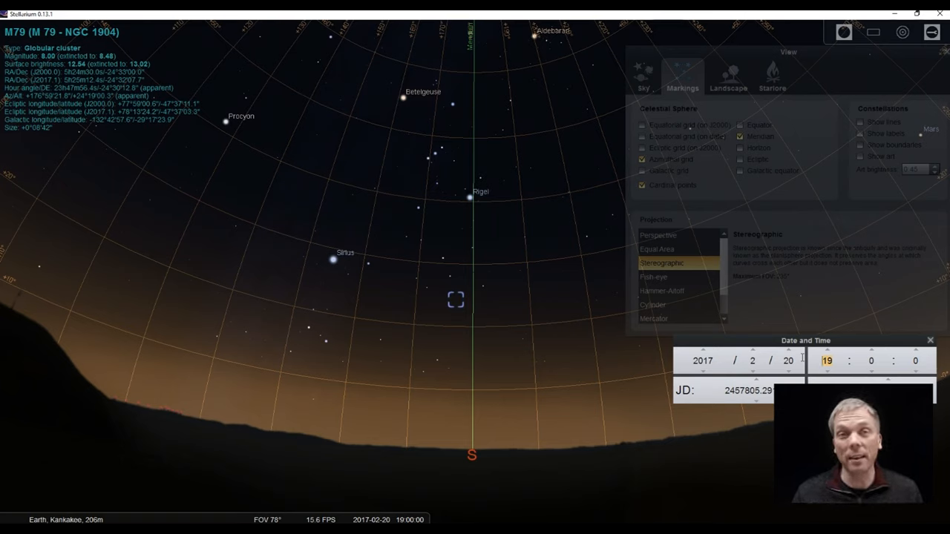
pyautogui.moveTo(514, 282)
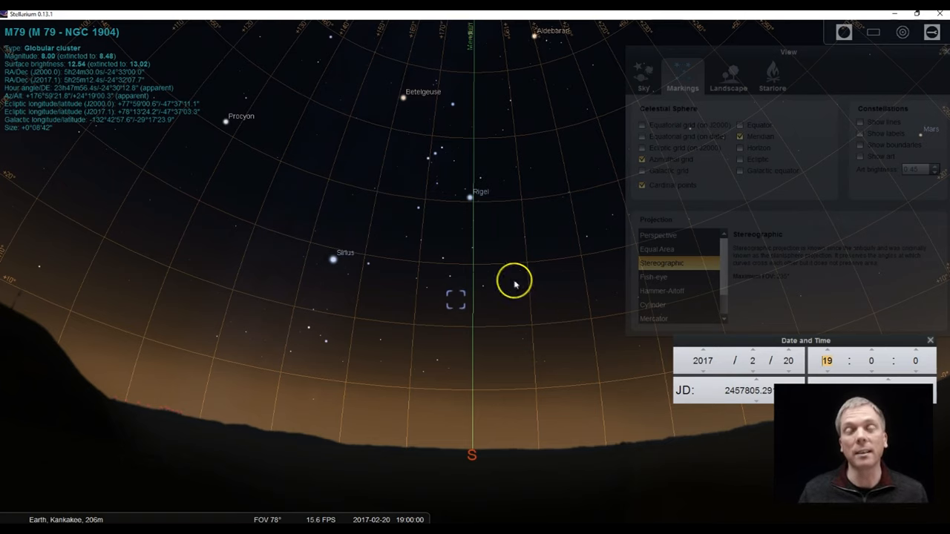
pyautogui.click(825, 352)
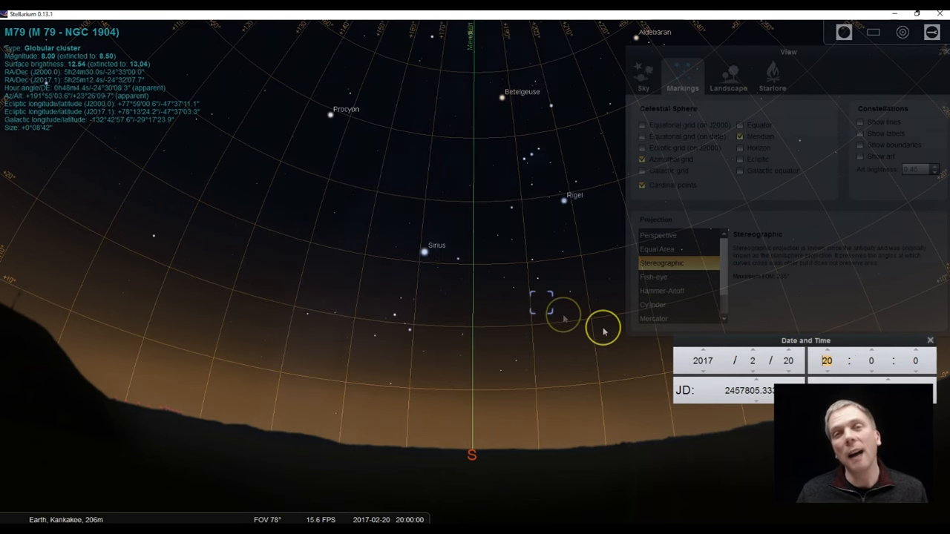
pyautogui.moveTo(826, 353)
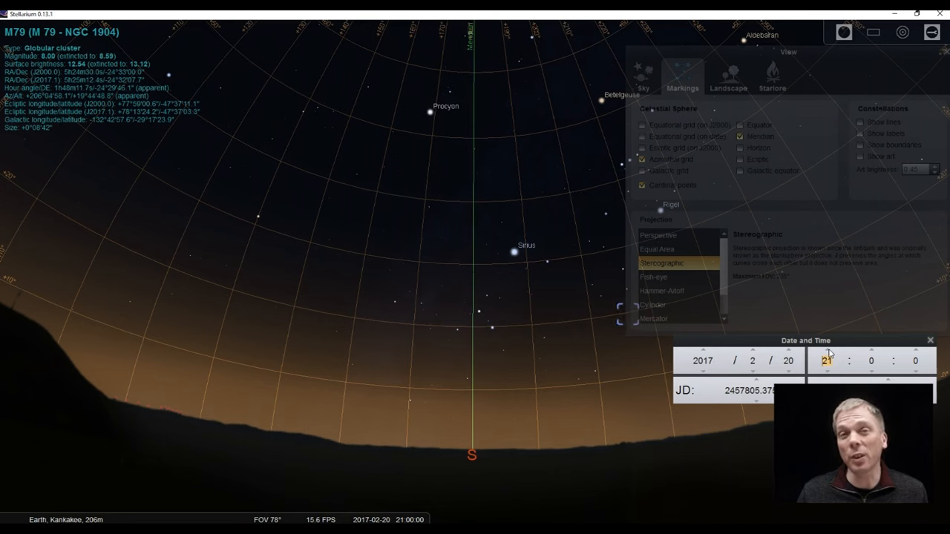
pyautogui.click(827, 351)
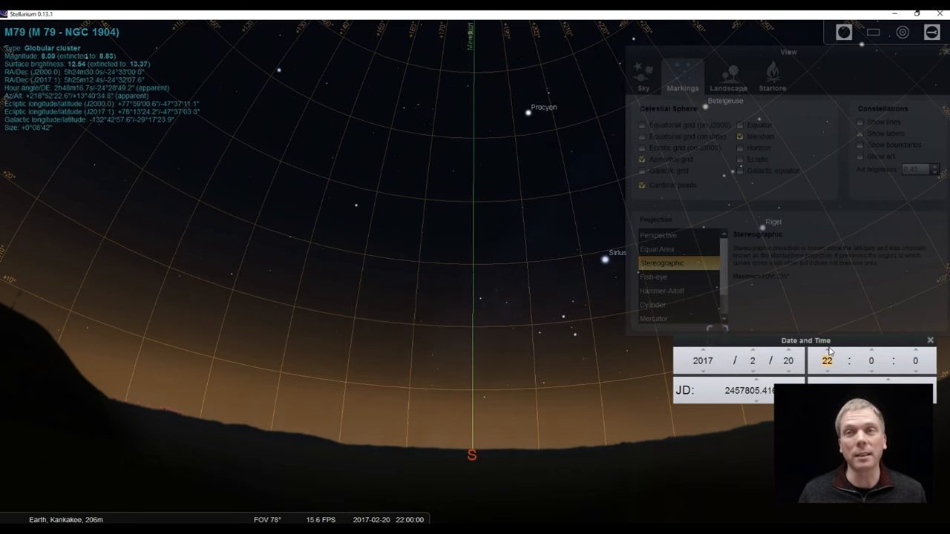
pyautogui.scroll(-3)
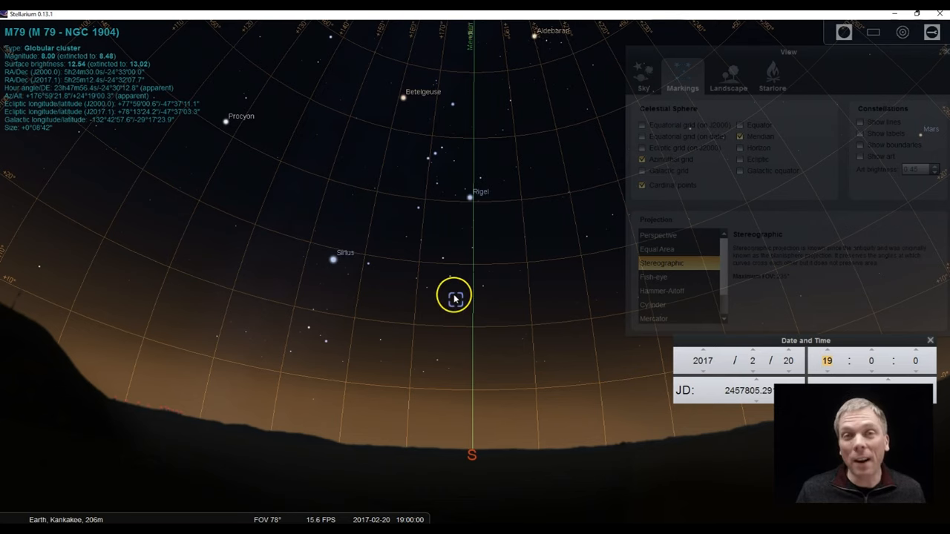
pyautogui.moveTo(459, 388)
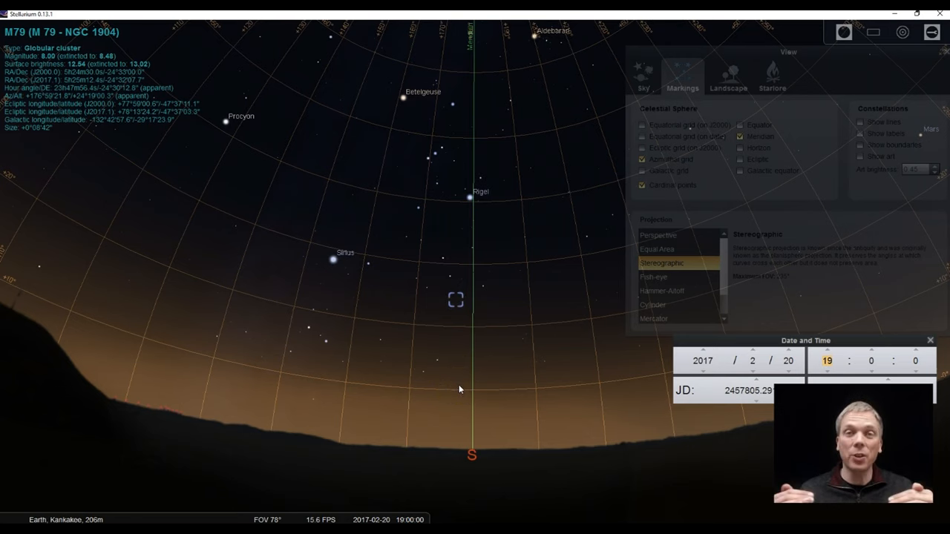
# Turn on constellation lines so Orion and its neighbours are outlined at 19:00
pyautogui.click(466, 321)
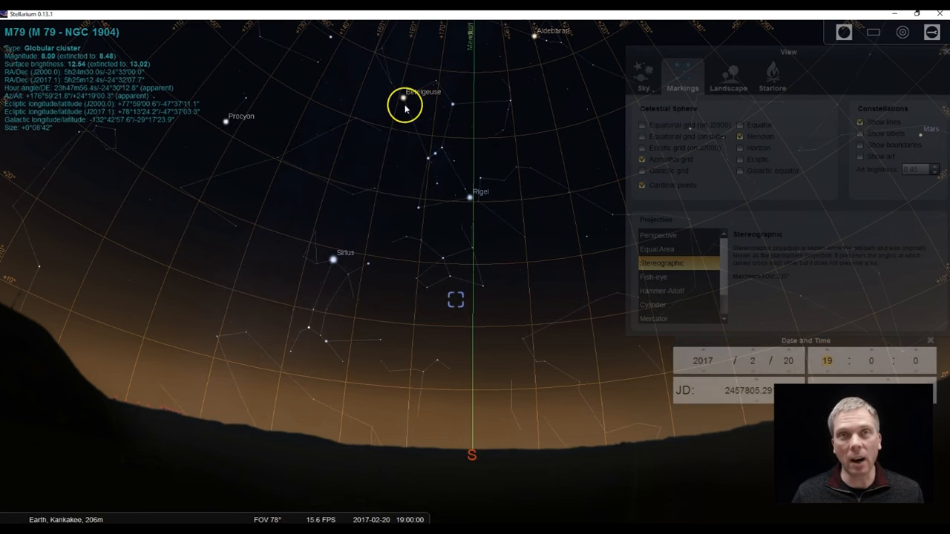
pyautogui.moveTo(490, 249)
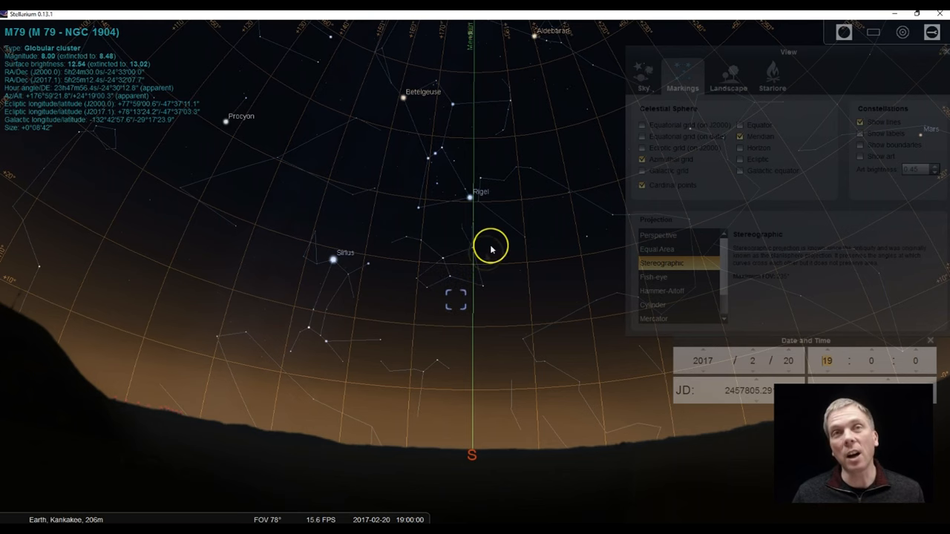
pyautogui.moveTo(478, 275)
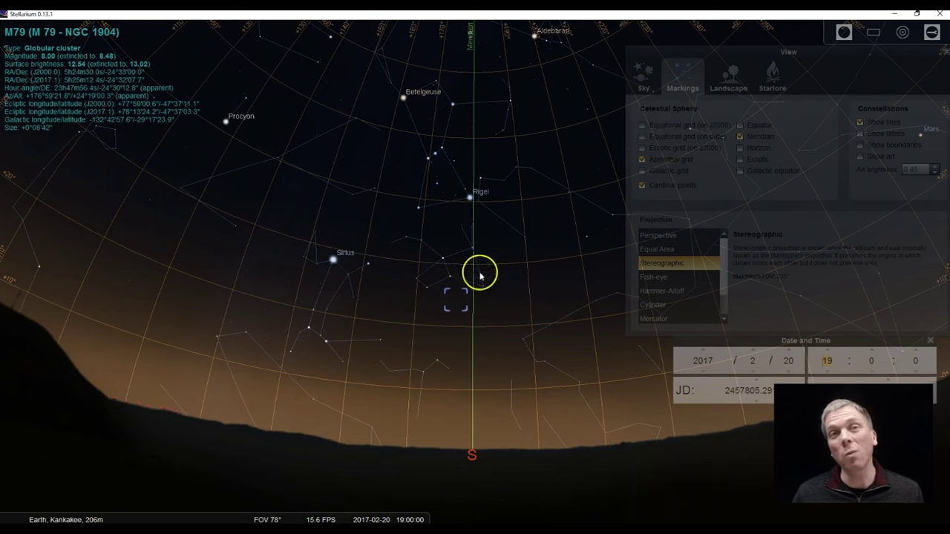
pyautogui.moveTo(347, 275)
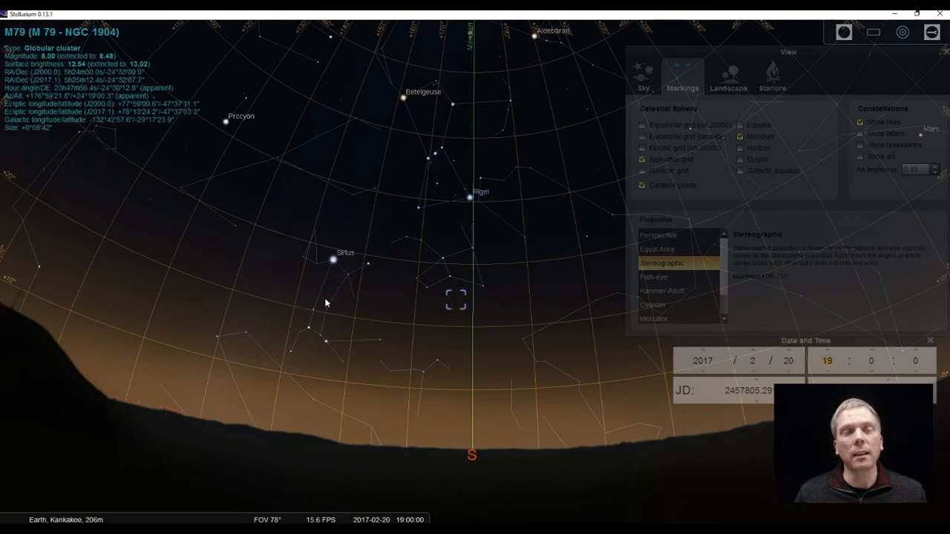
pyautogui.click(457, 297)
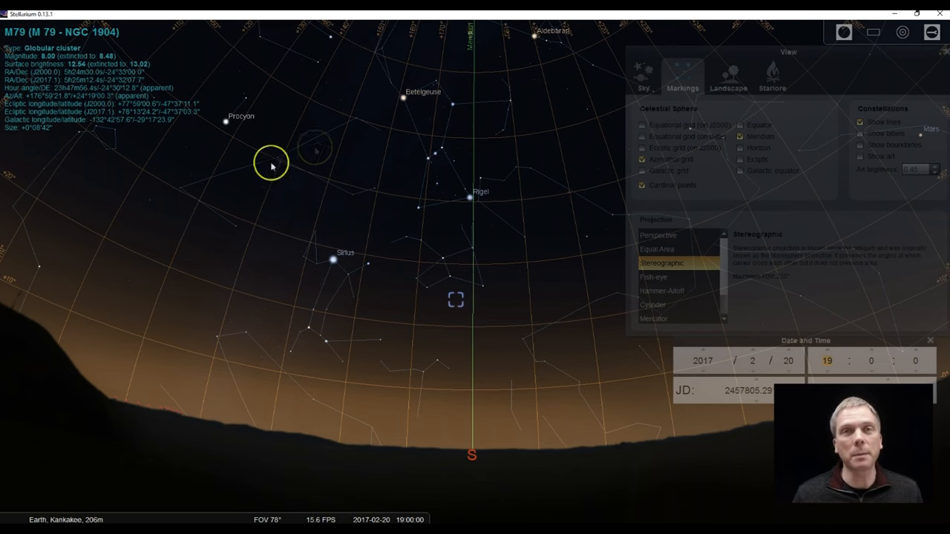
pyautogui.moveTo(487, 280)
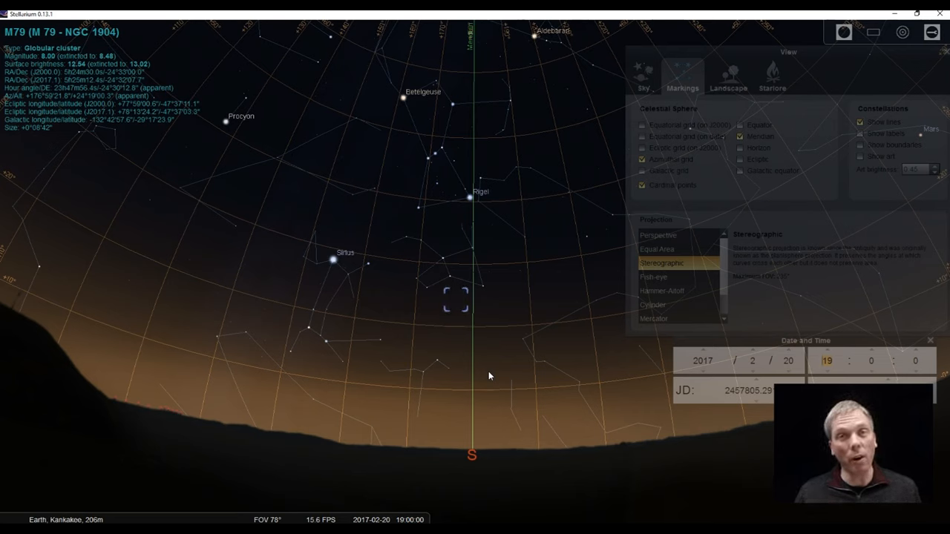
pyautogui.moveTo(659, 371)
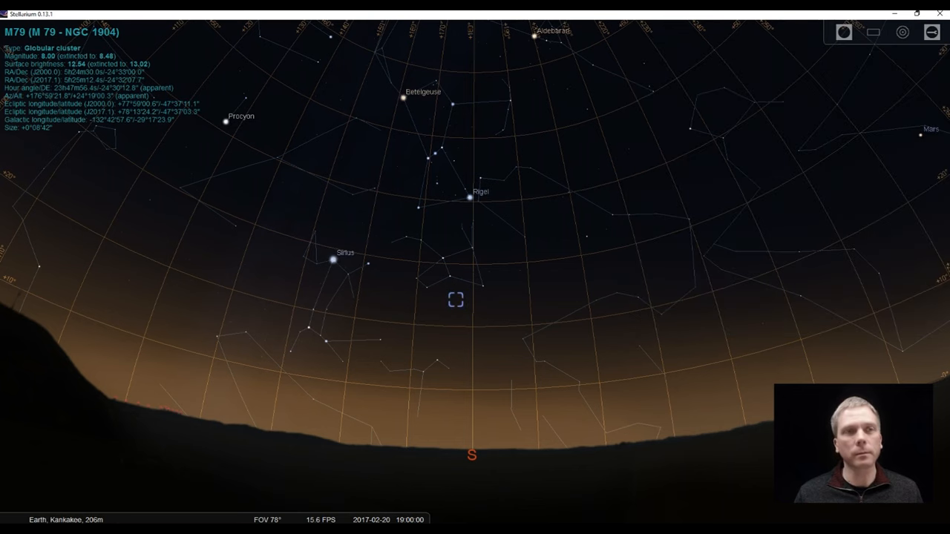
pyautogui.moveTo(567, 374)
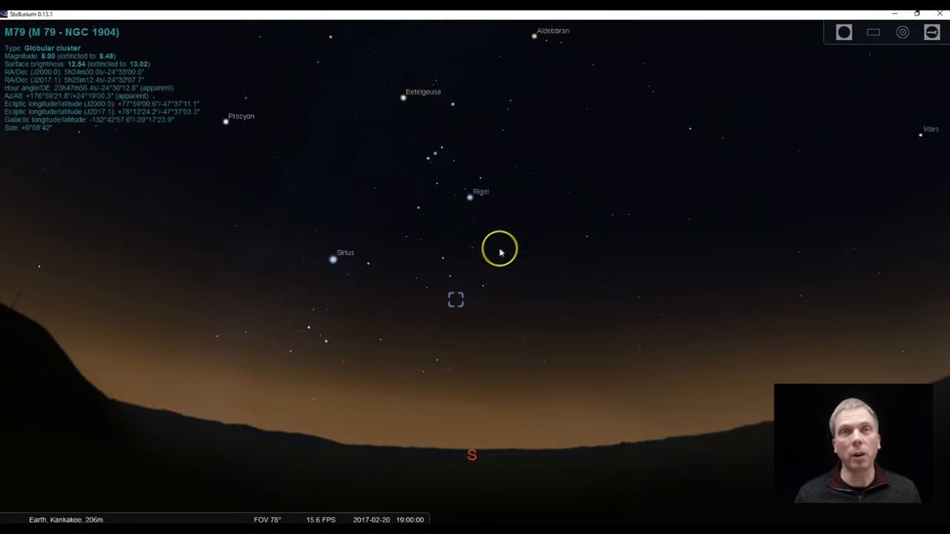
# Zoom in on Lepus and identify Arneb, γ Lep and δ Lep
pyautogui.scroll(3)
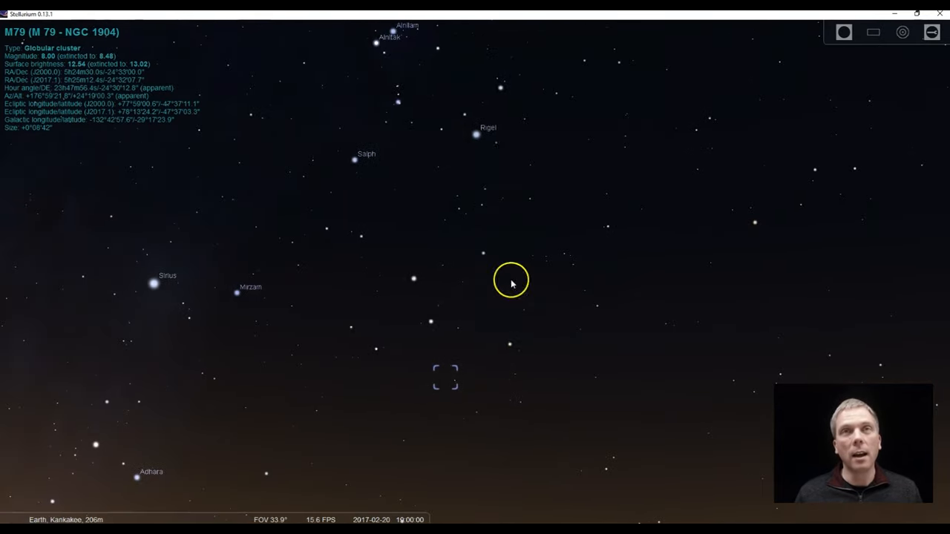
pyautogui.moveTo(409, 80)
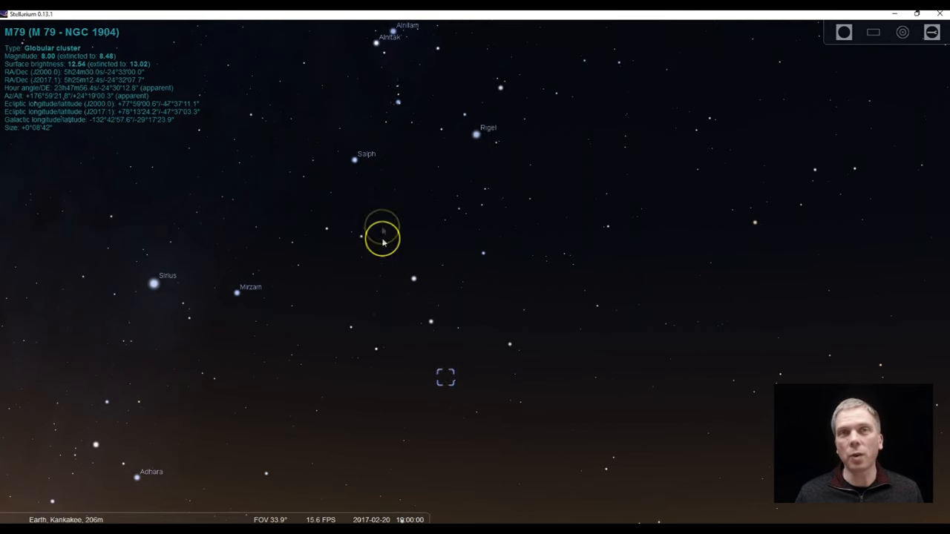
pyautogui.click(412, 279)
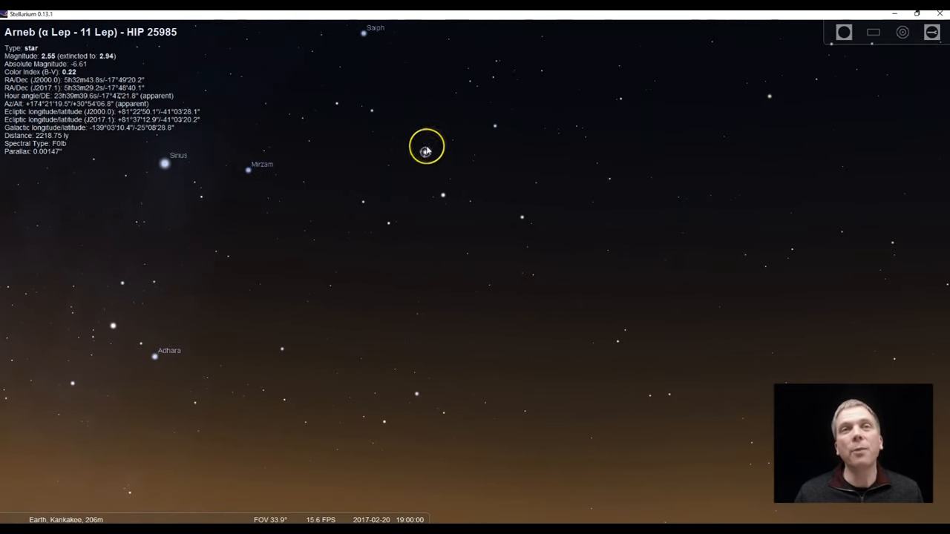
pyautogui.moveTo(445, 196)
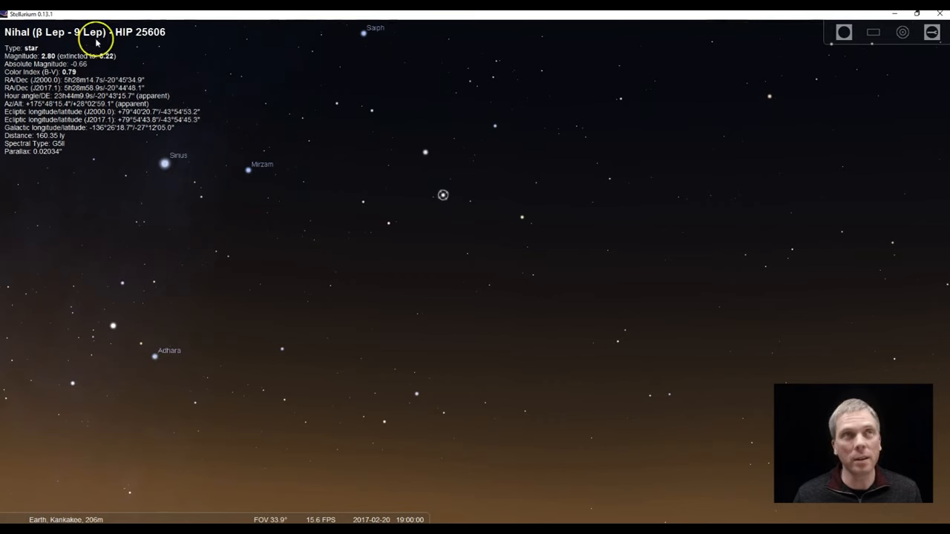
pyautogui.moveTo(424, 153)
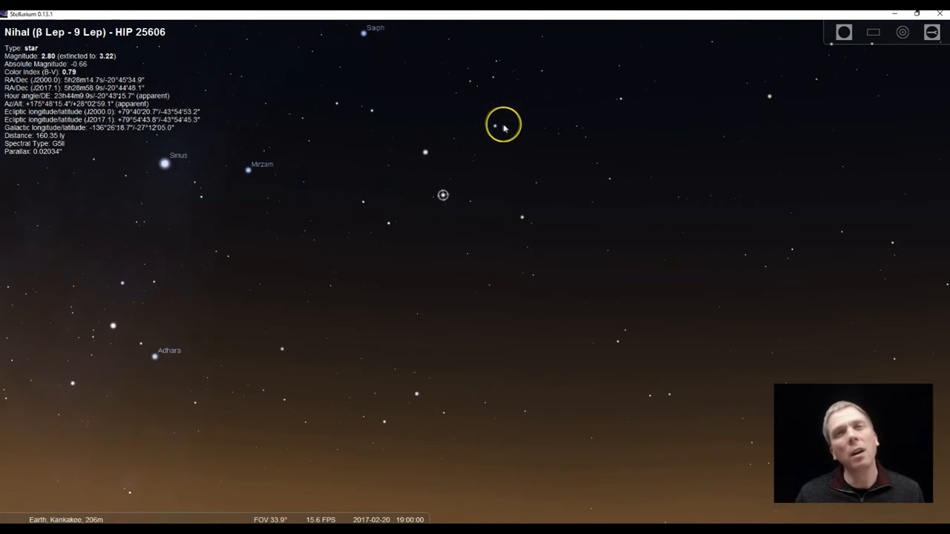
pyautogui.moveTo(523, 217)
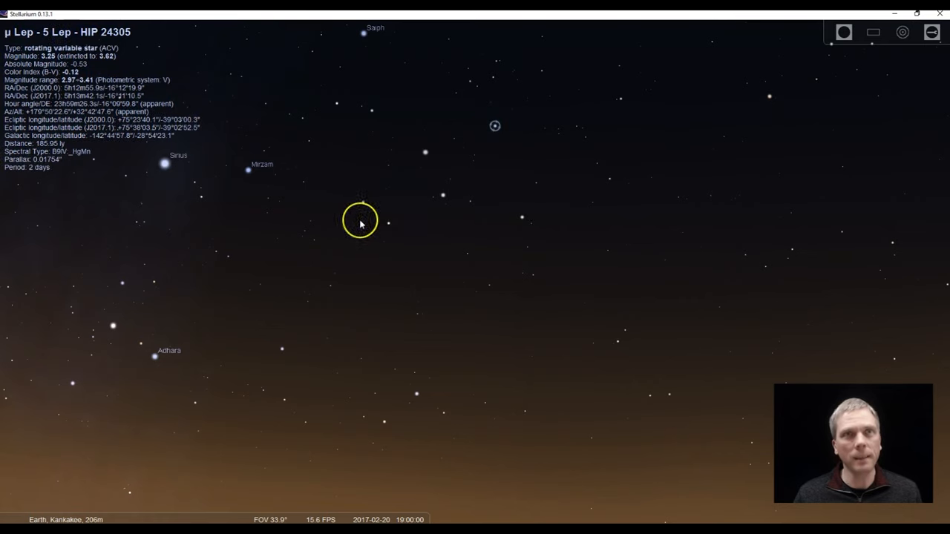
pyautogui.click(389, 223)
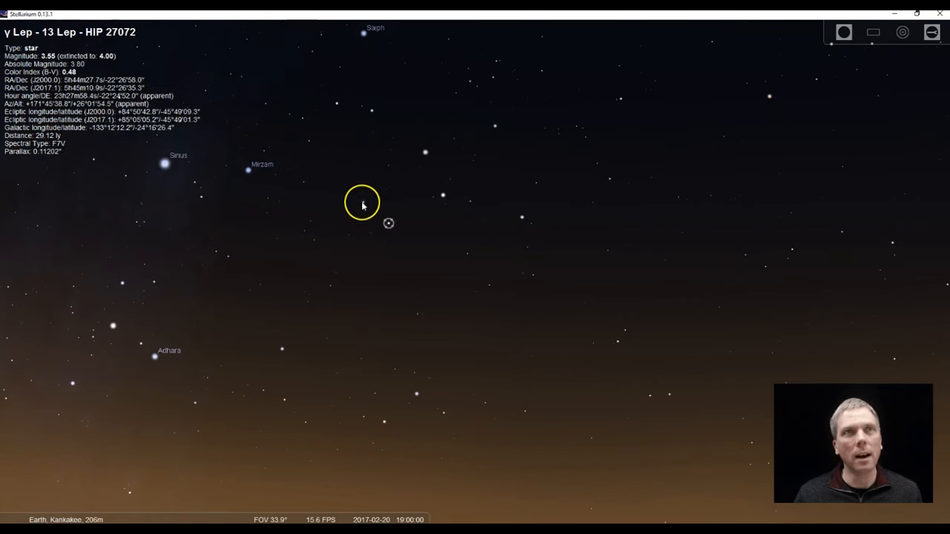
pyautogui.click(363, 202)
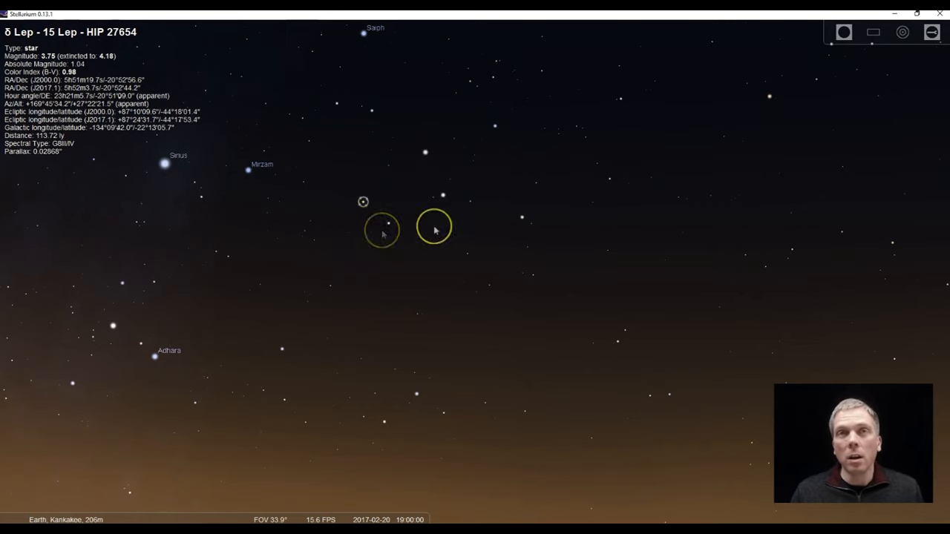
# Star-hop from Arneb to Nihal and select globular cluster M79
pyautogui.click(428, 153)
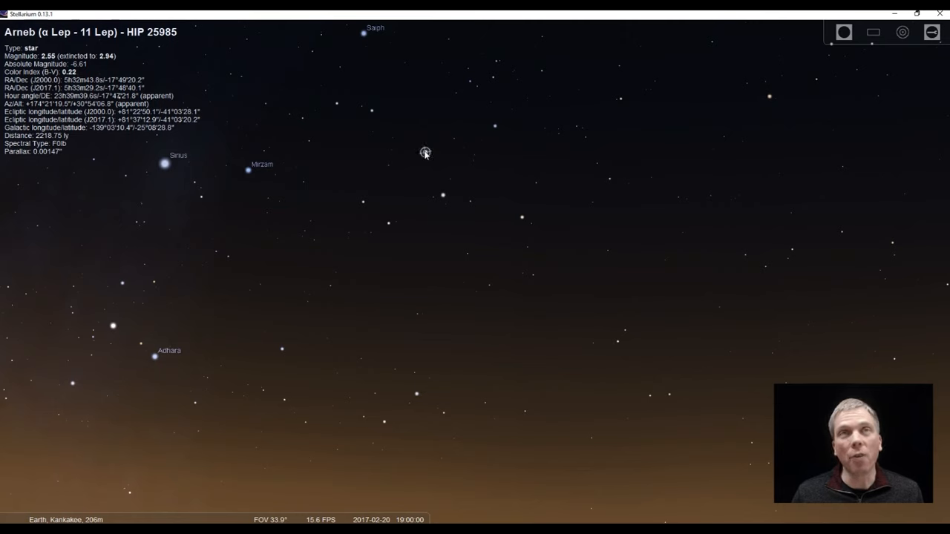
pyautogui.click(442, 193)
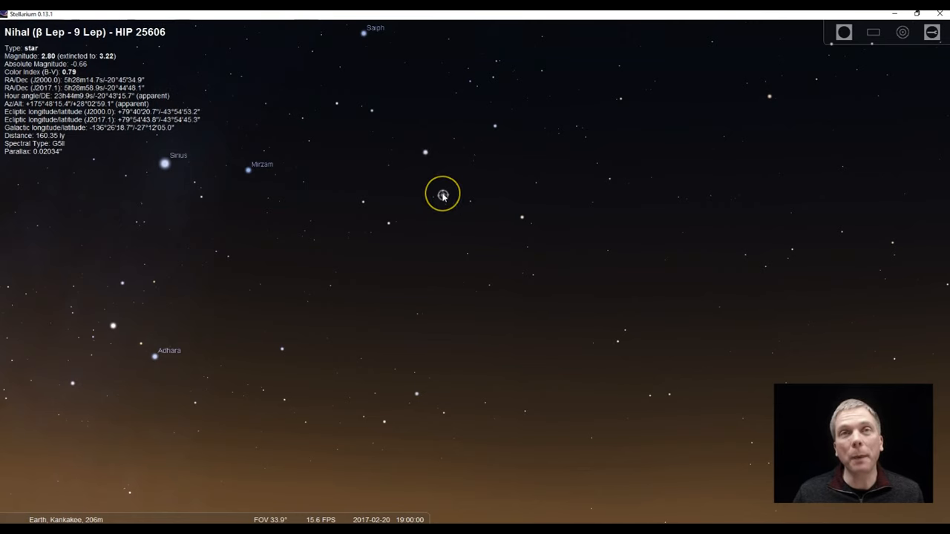
pyautogui.moveTo(454, 246)
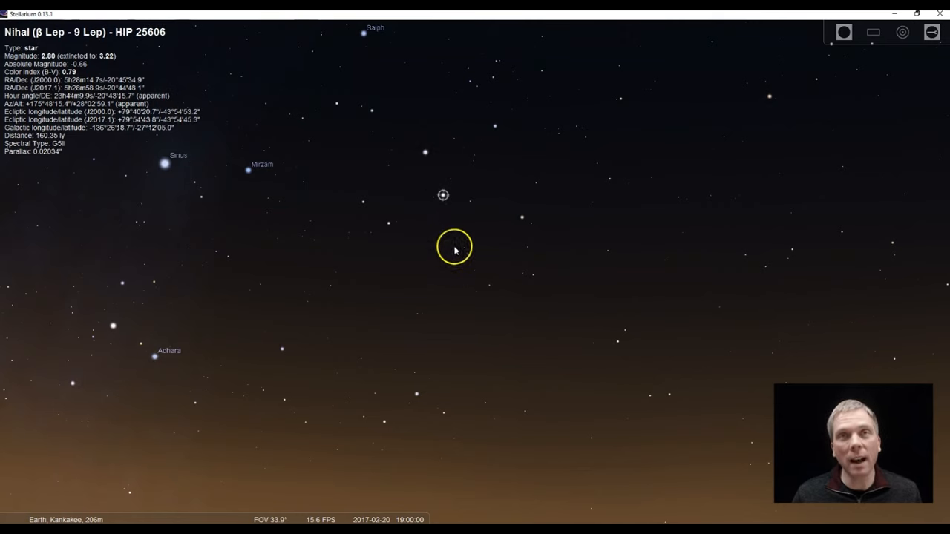
pyautogui.click(457, 250)
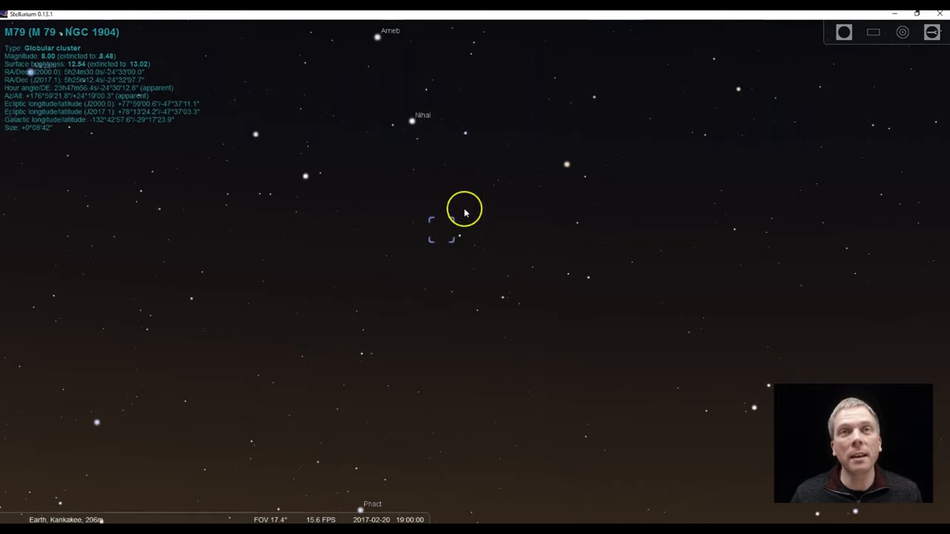
# Zoom closer, select Nihal and Arneb, then the faint star HIP 25532 below Nihal
pyautogui.scroll(3)
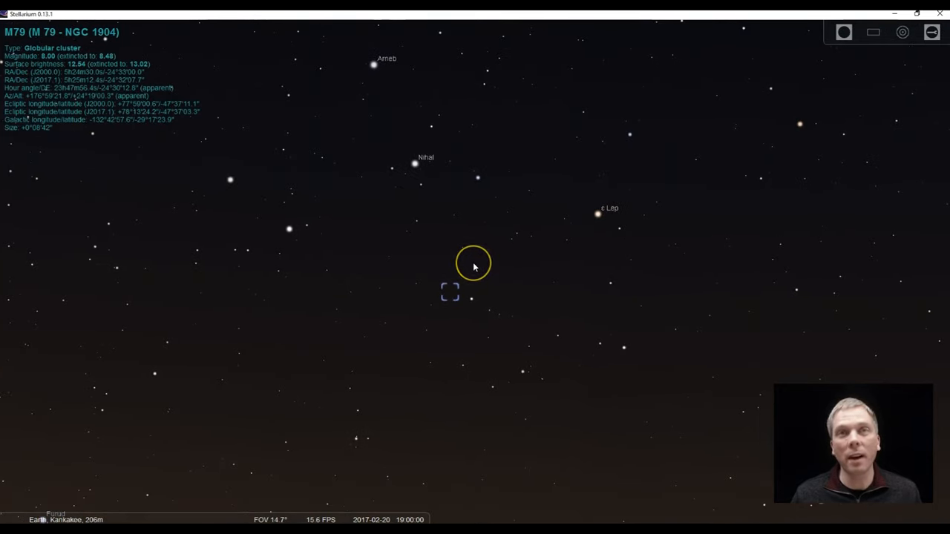
pyautogui.moveTo(415, 165)
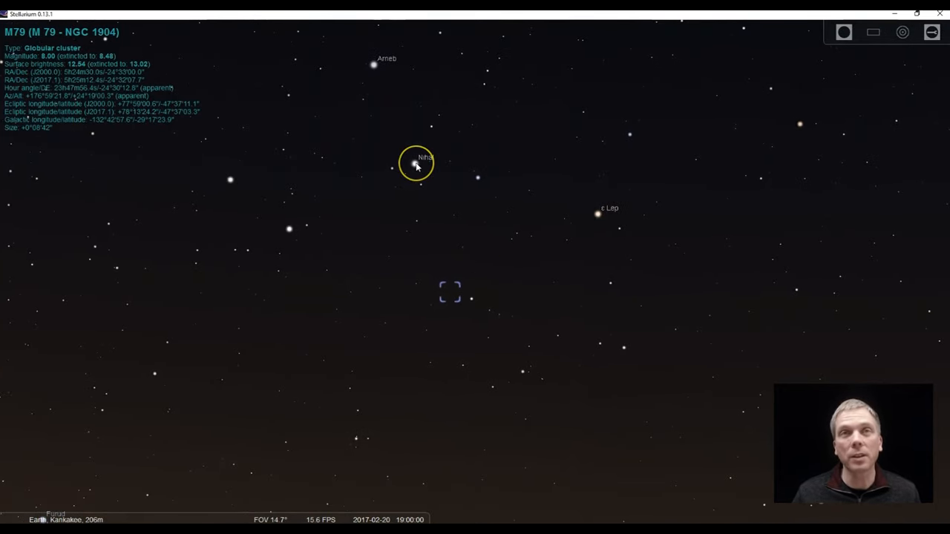
pyautogui.click(414, 163)
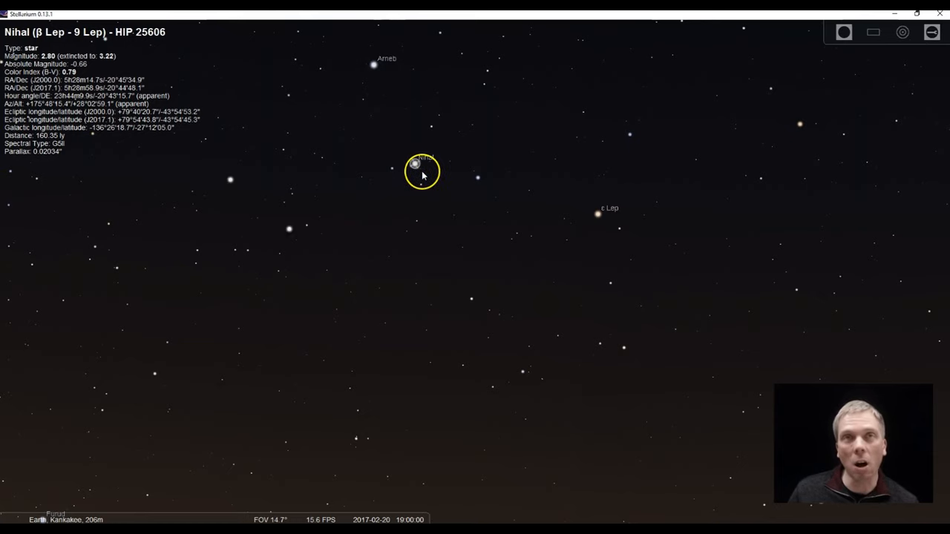
pyautogui.click(377, 67)
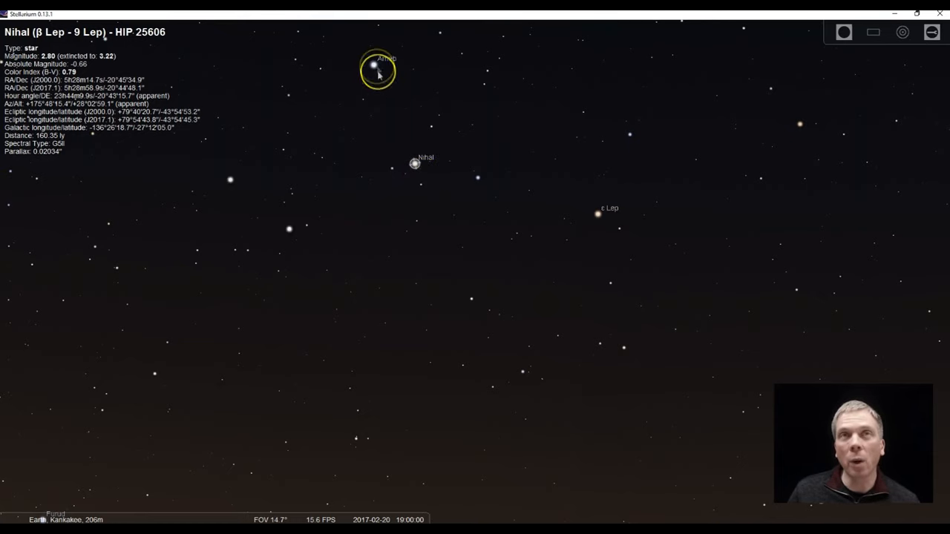
pyautogui.click(423, 184)
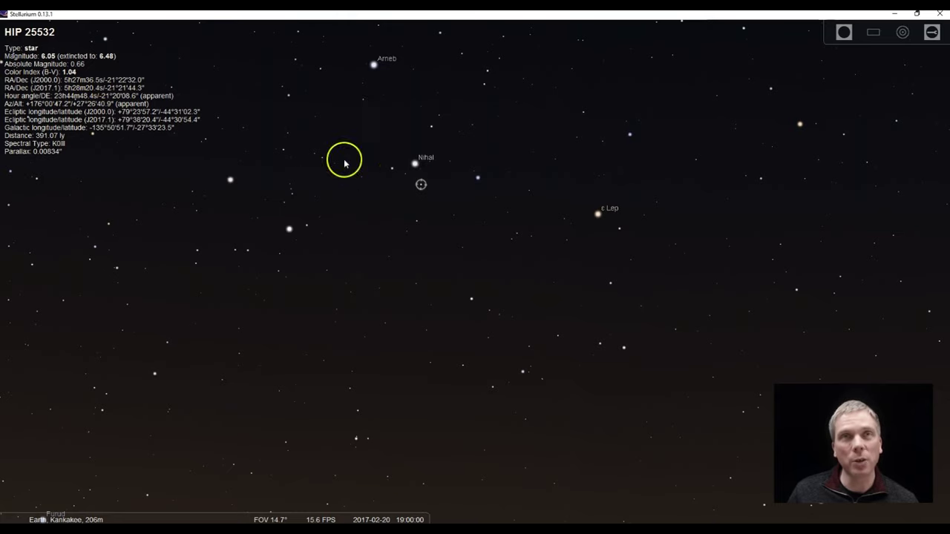
pyautogui.moveTo(844, 32)
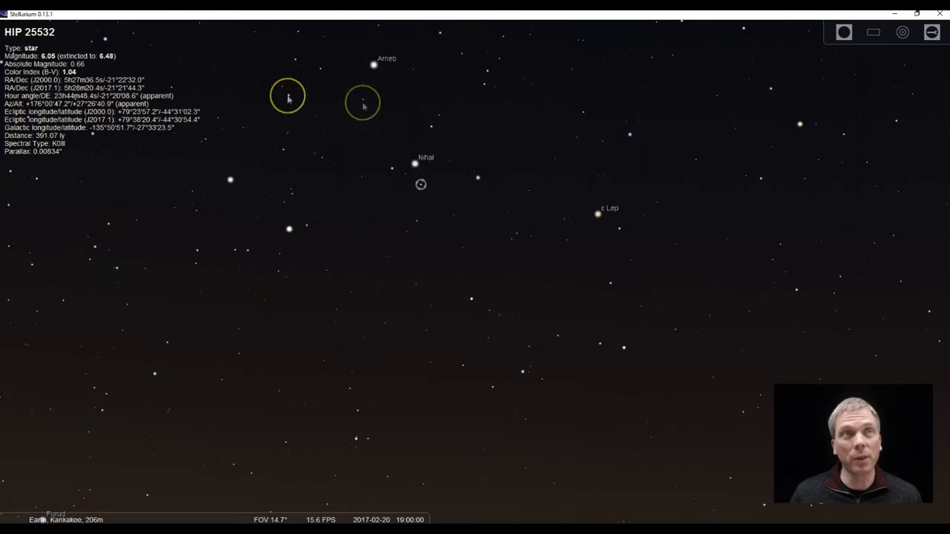
pyautogui.moveTo(276, 514)
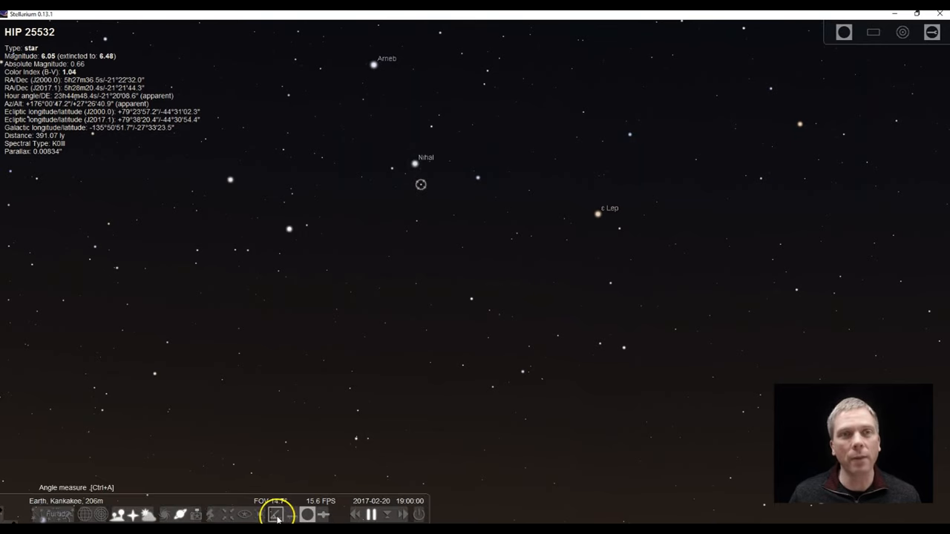
# Enable the Angle Measure tool and select a faint ninth-magnitude star near Nihal
pyautogui.click(276, 513)
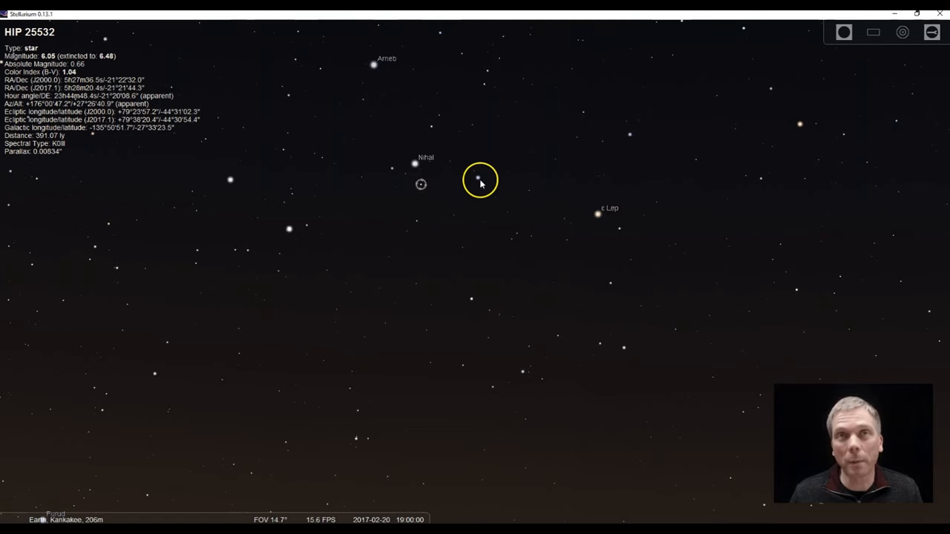
pyautogui.moveTo(386, 86)
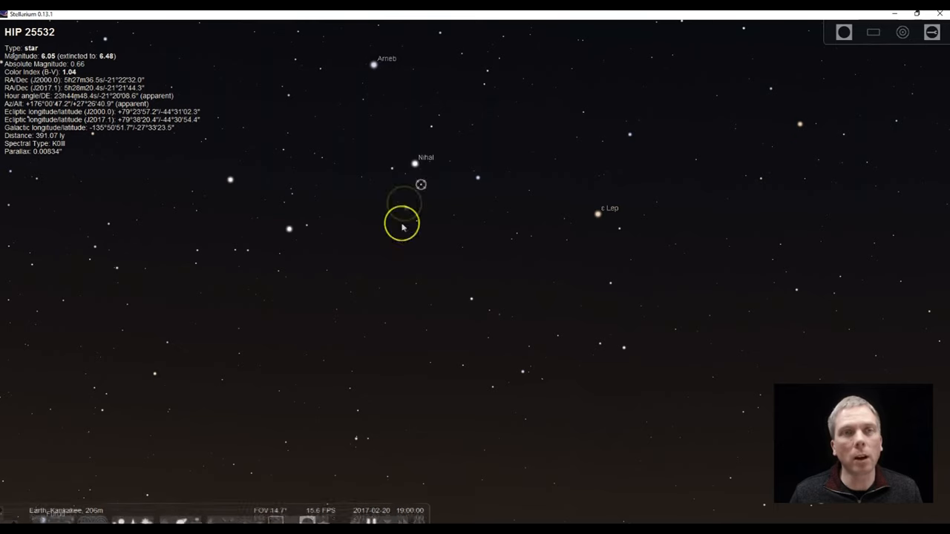
pyautogui.click(368, 202)
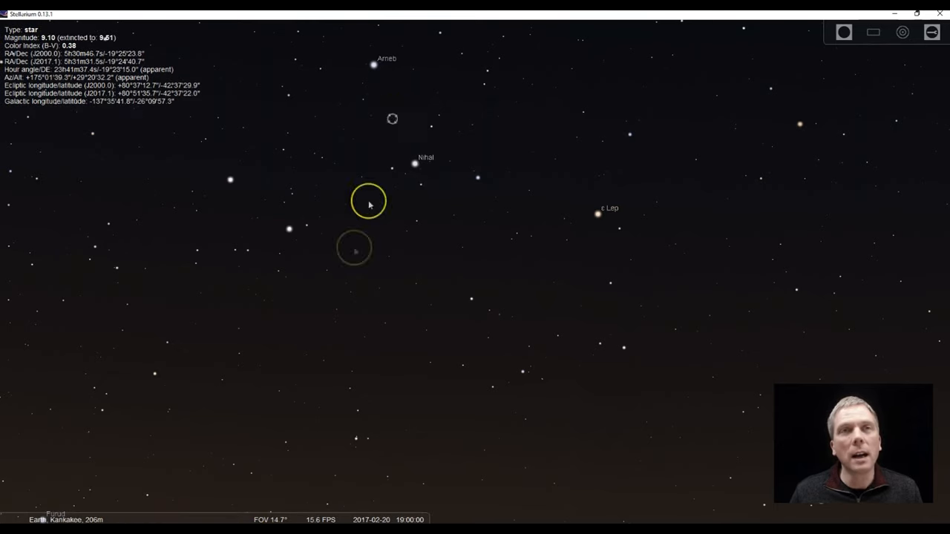
pyautogui.moveTo(270, 497)
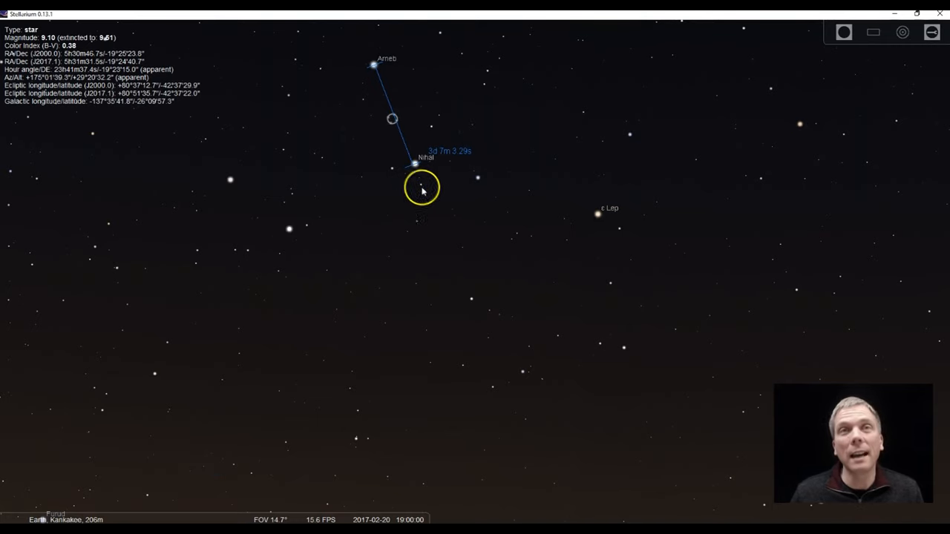
# Drag the measuring line from Arneb past Nihal further south
pyautogui.moveTo(422, 187); pyautogui.dragTo(437, 217)
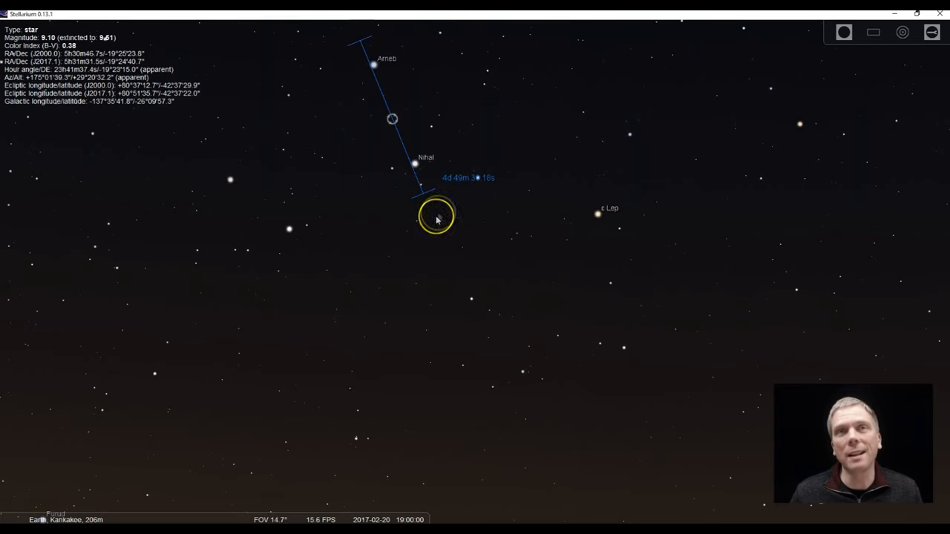
pyautogui.moveTo(564, 170)
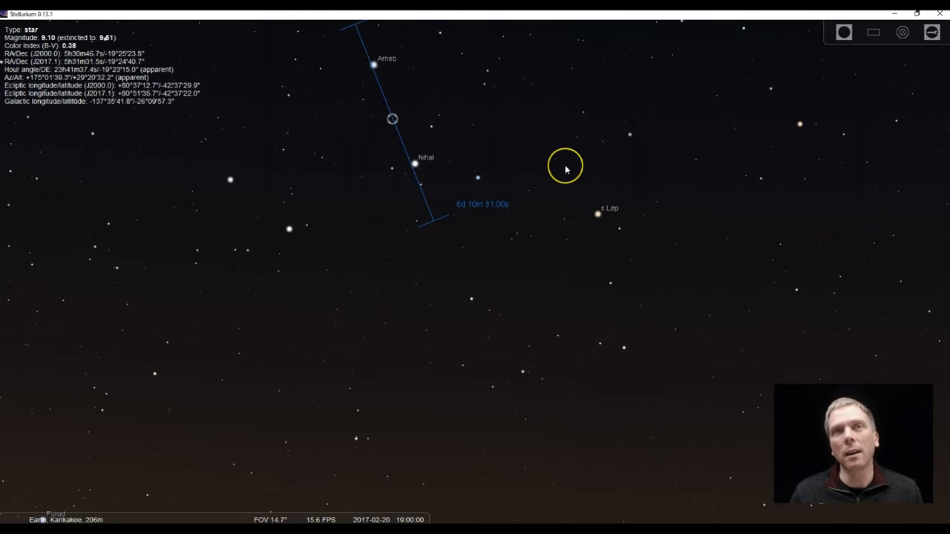
pyautogui.moveTo(262, 356)
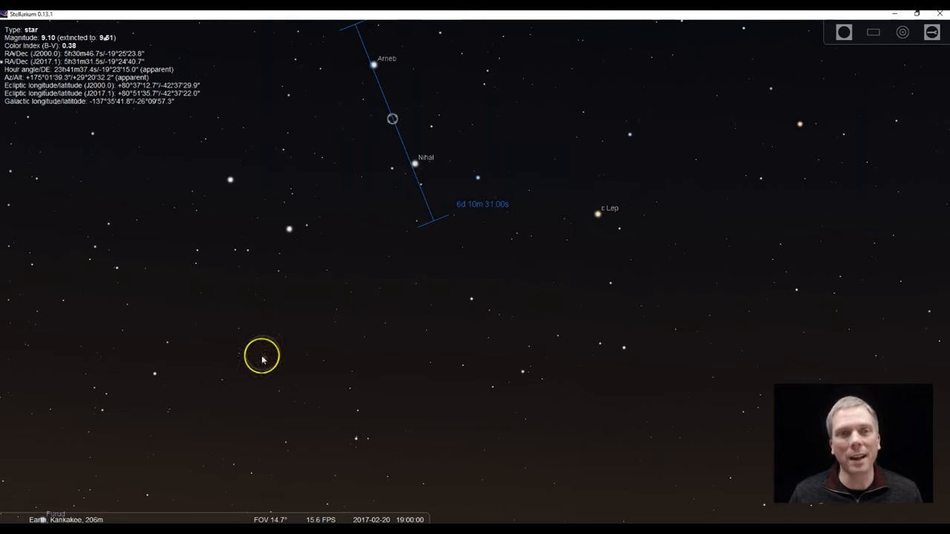
pyautogui.moveTo(422, 151)
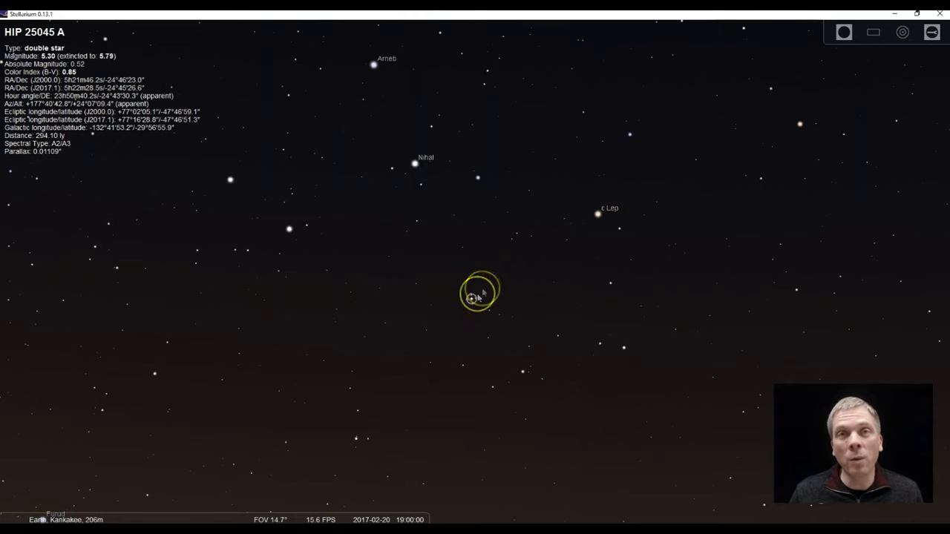
# Select M79 and enable the Oculars plugin's reversed finderscope view
pyautogui.click(458, 290)
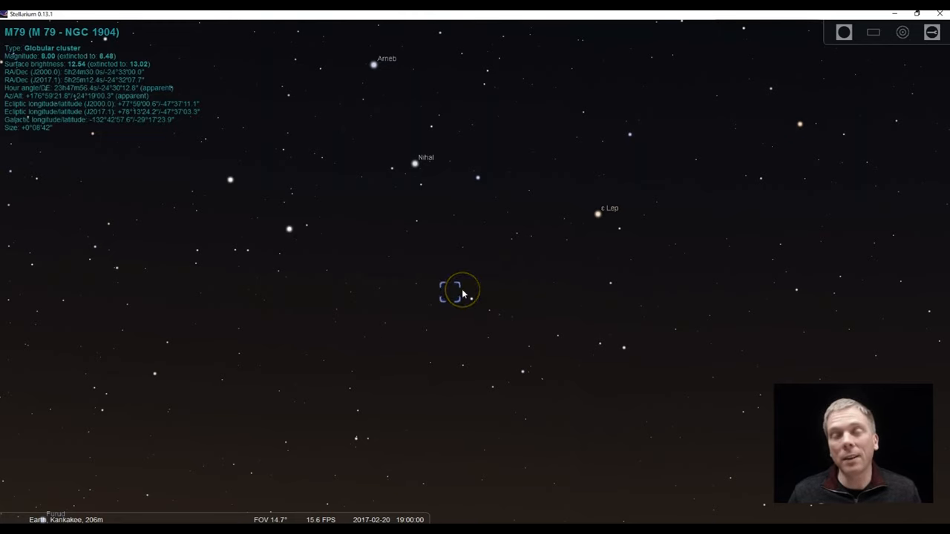
pyautogui.moveTo(475, 300)
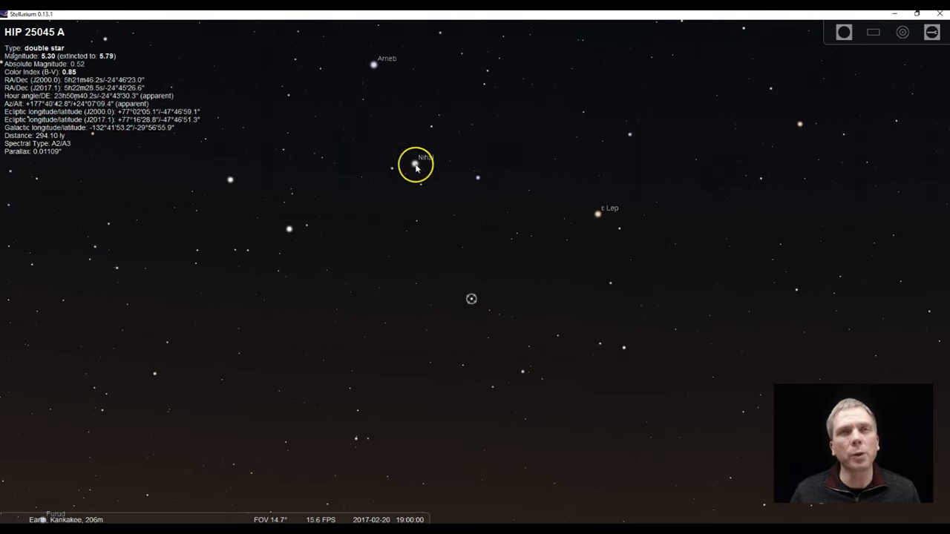
pyautogui.click(866, 32)
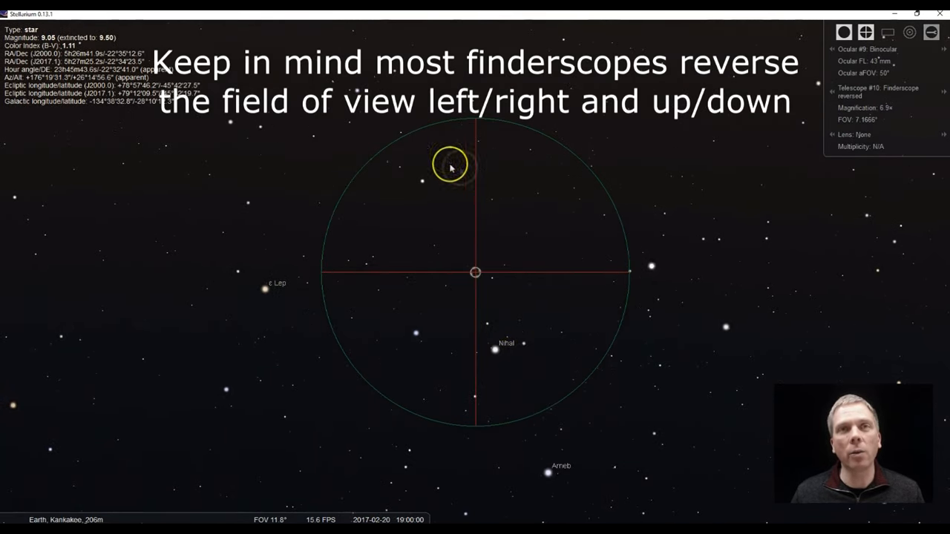
pyautogui.moveTo(423, 185)
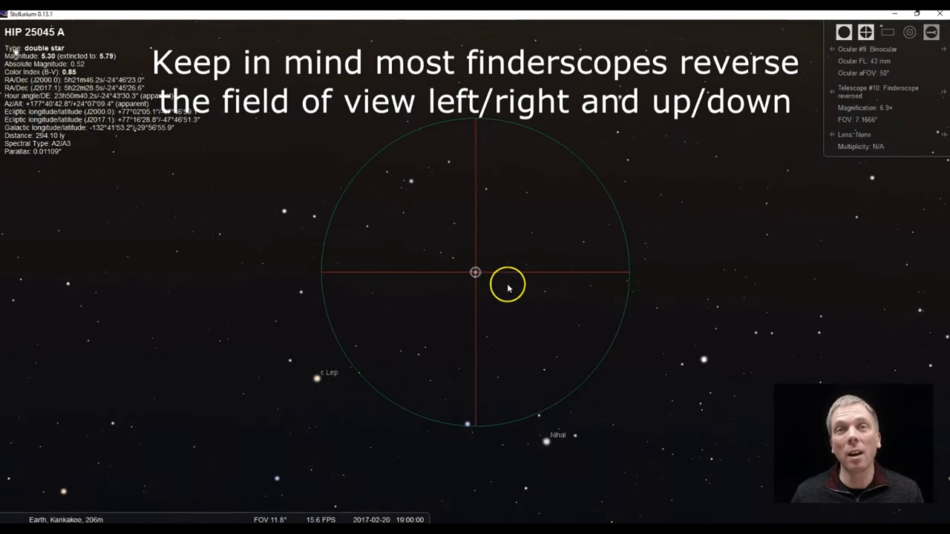
# Select M79 beside the crosshair centre of the finderscope circle
pyautogui.click(469, 276)
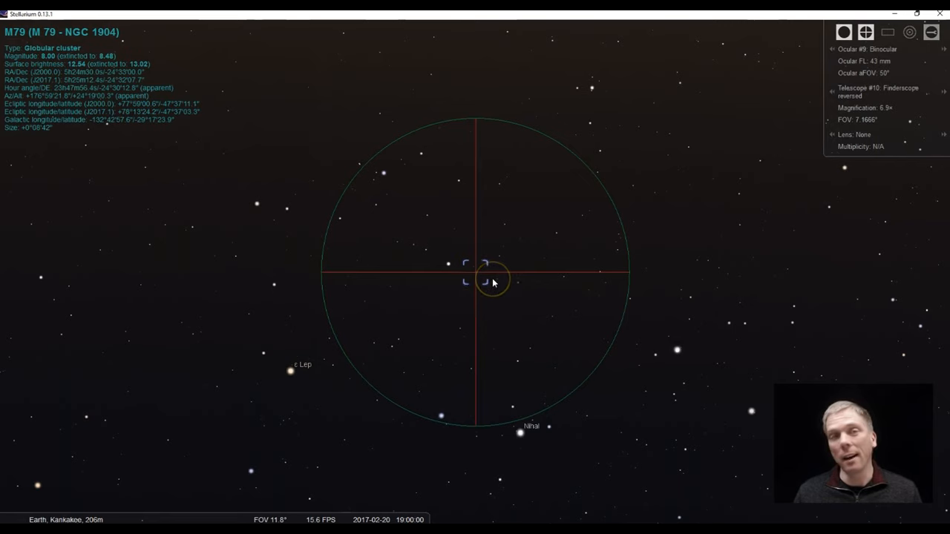
pyautogui.moveTo(817, 30)
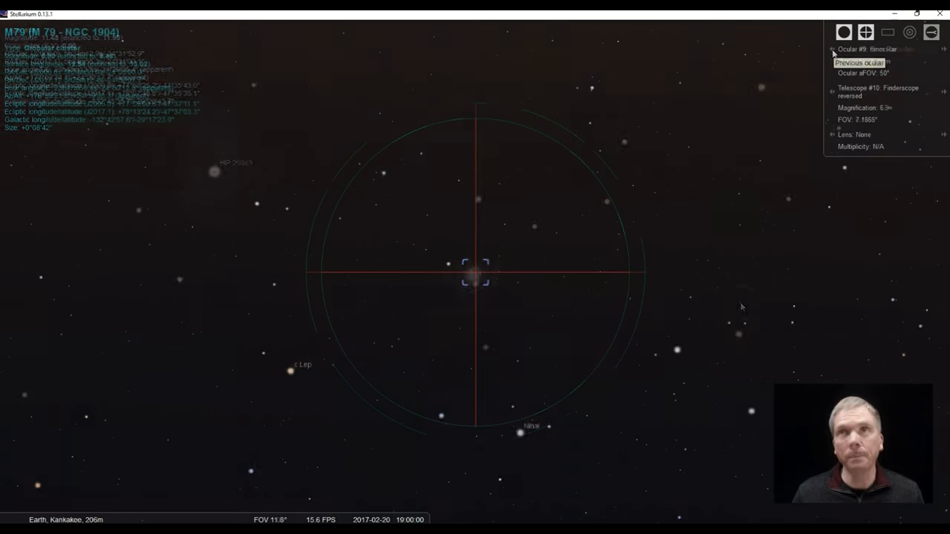
# Switch the ocular to the 4 mm Ramsden eyepiece at 75× magnification on M79
pyautogui.click(831, 51)
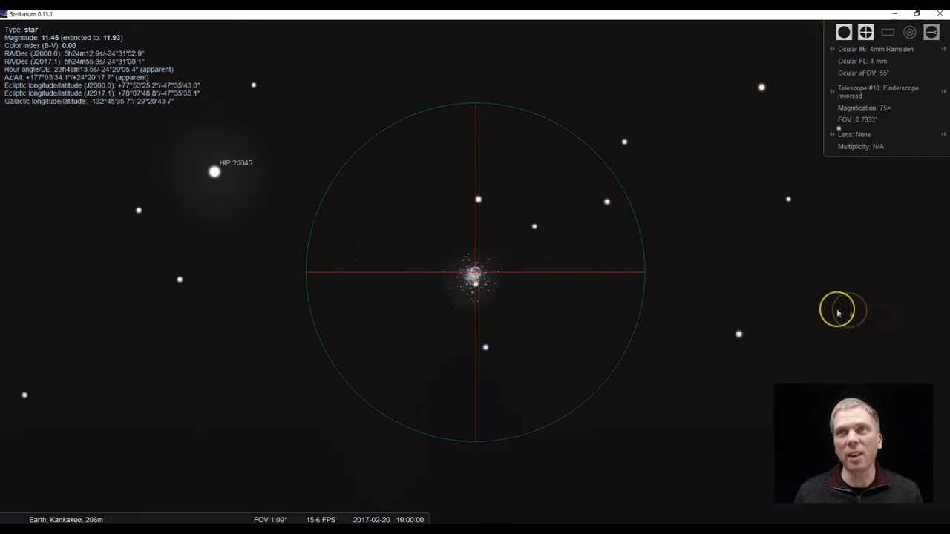
pyautogui.moveTo(868, 219)
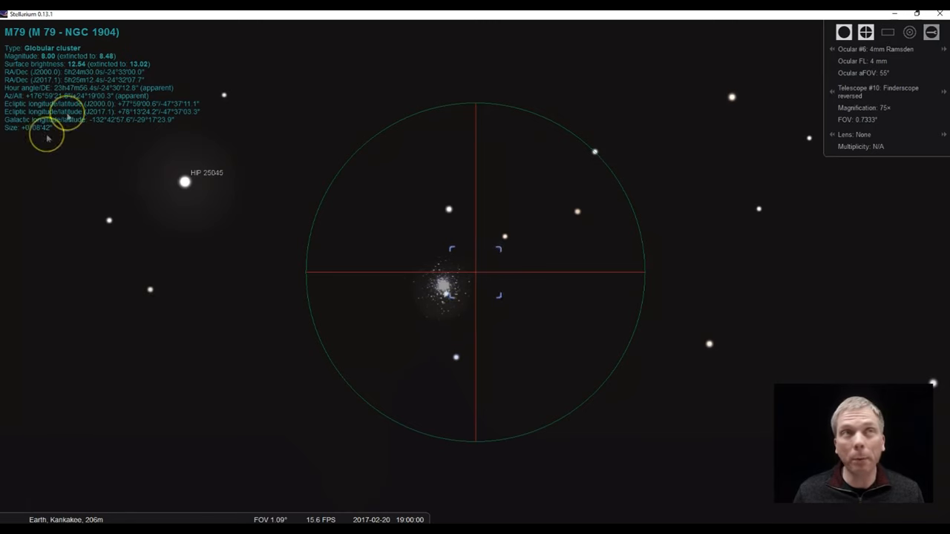
pyautogui.moveTo(71, 67)
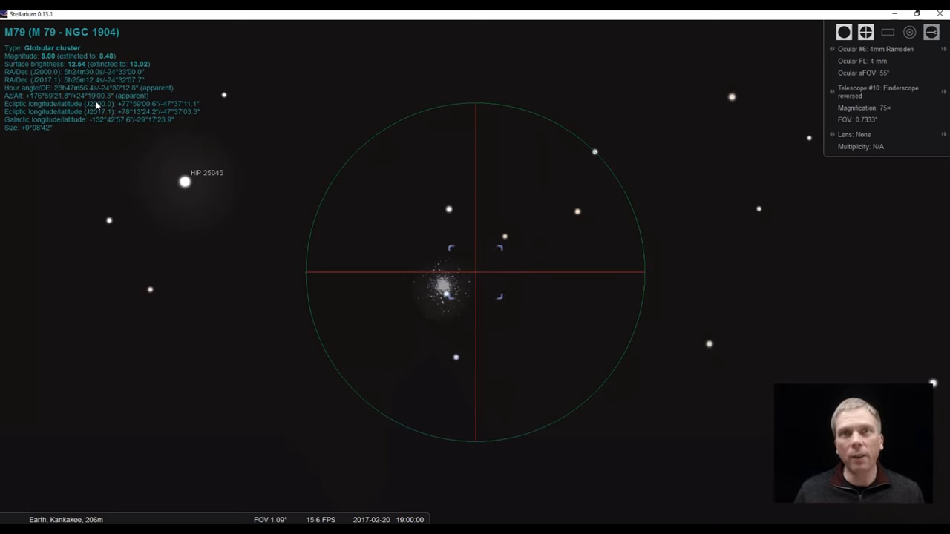
pyautogui.moveTo(406, 248)
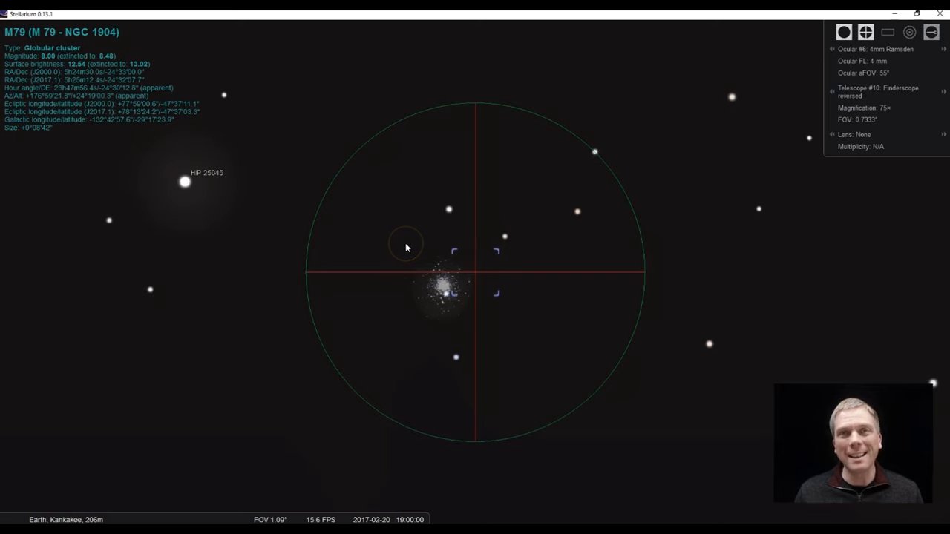